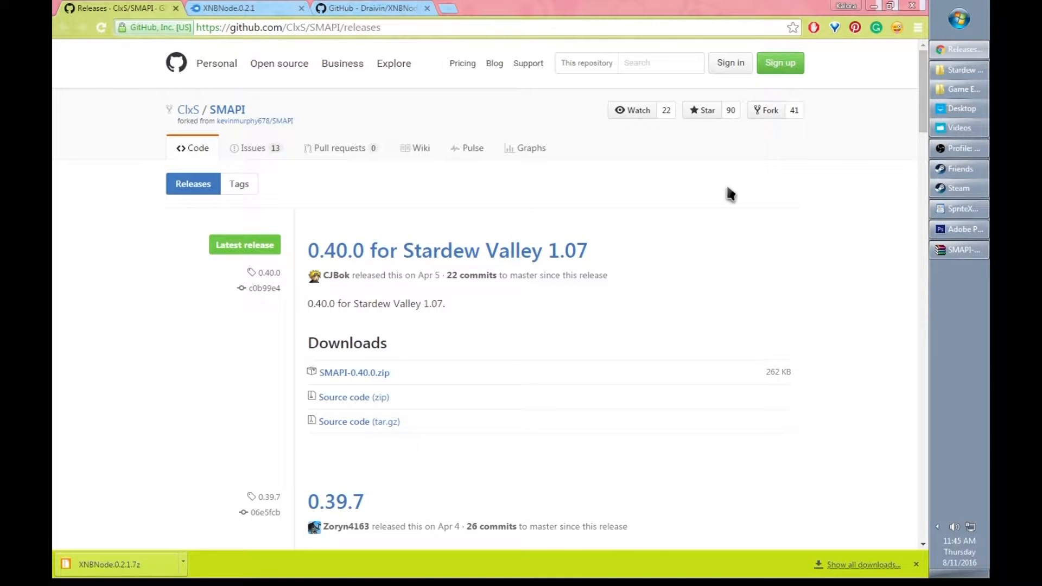
{"action": "mouse_move", "coordinate": [335, 378]}
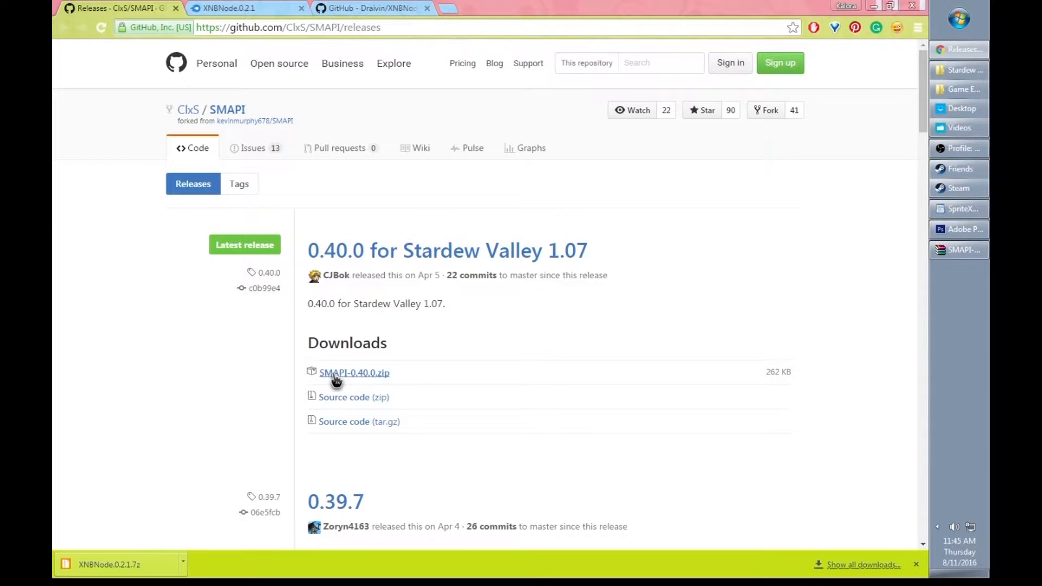
{"action": "mouse_move", "coordinate": [584, 393]}
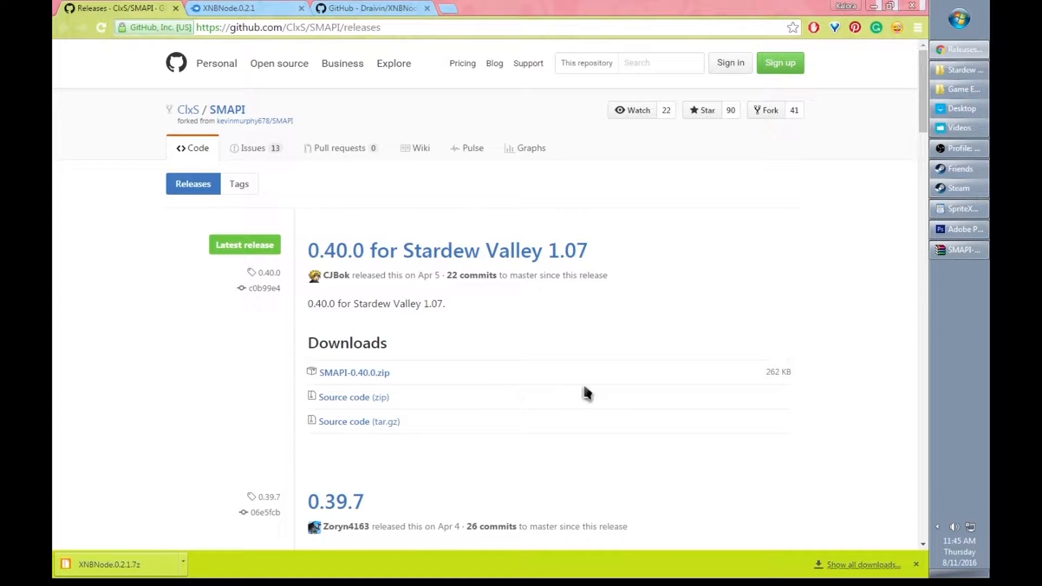
{"action": "mouse_move", "coordinate": [810, 300]}
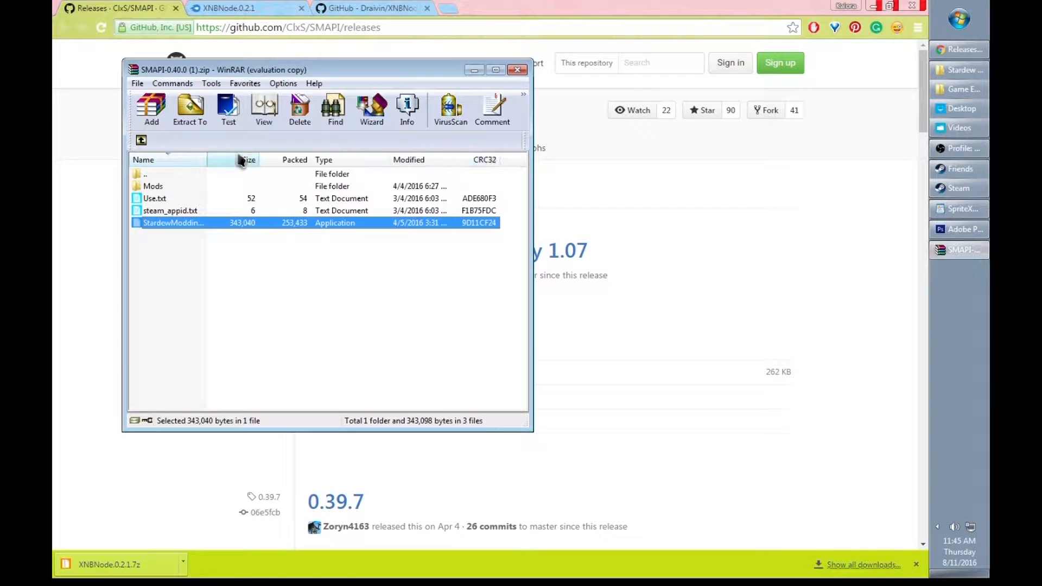
{"action": "mouse_move", "coordinate": [166, 247]}
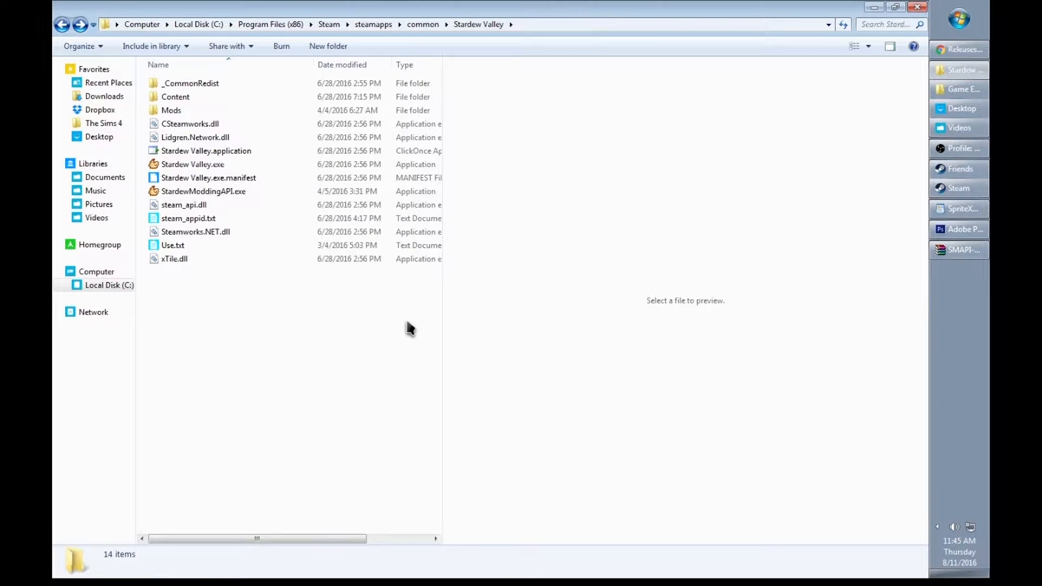
{"action": "mouse_move", "coordinate": [228, 332]}
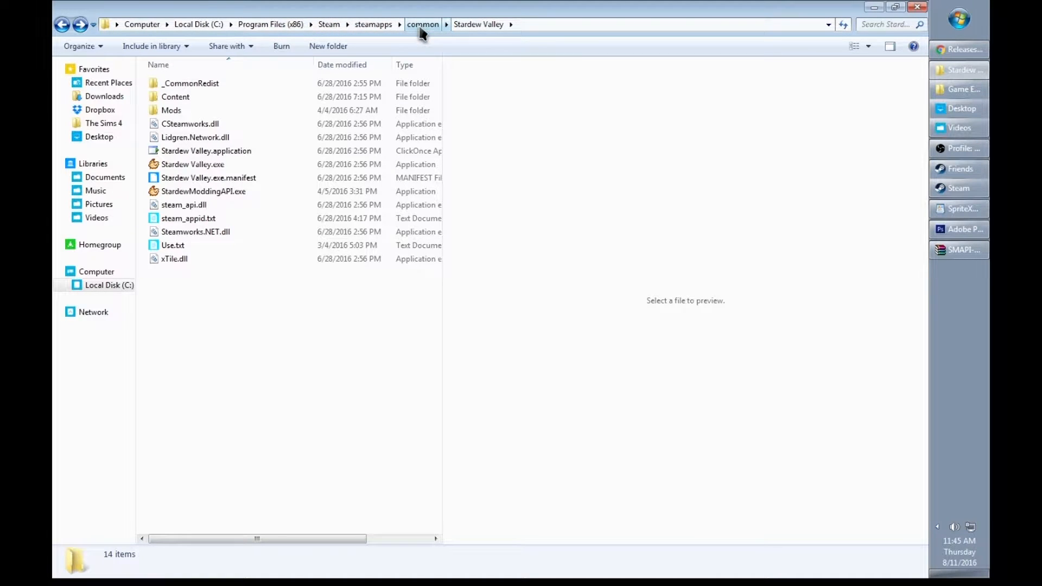
{"action": "mouse_move", "coordinate": [477, 25]}
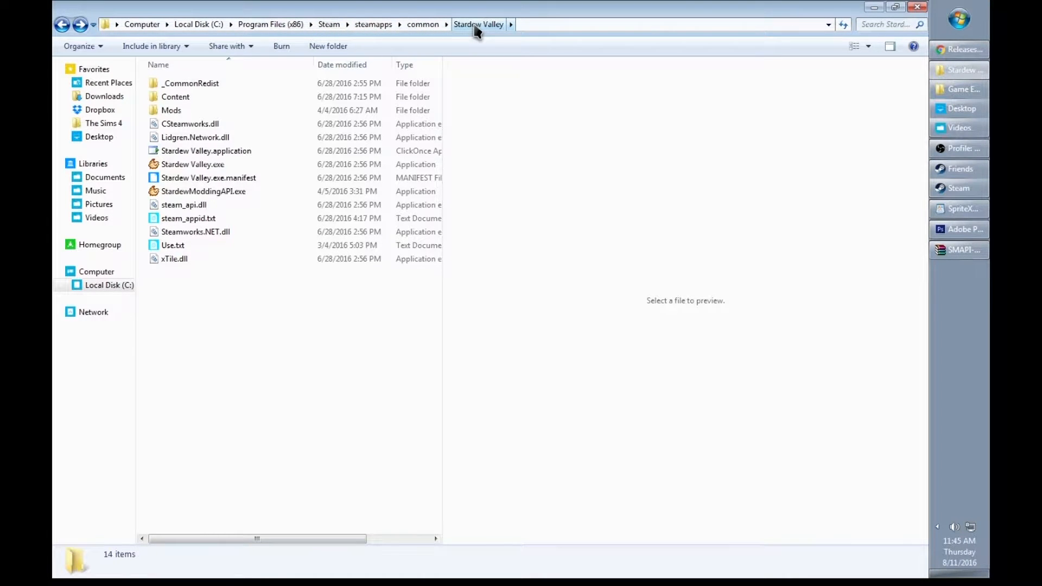
{"action": "mouse_move", "coordinate": [259, 311]}
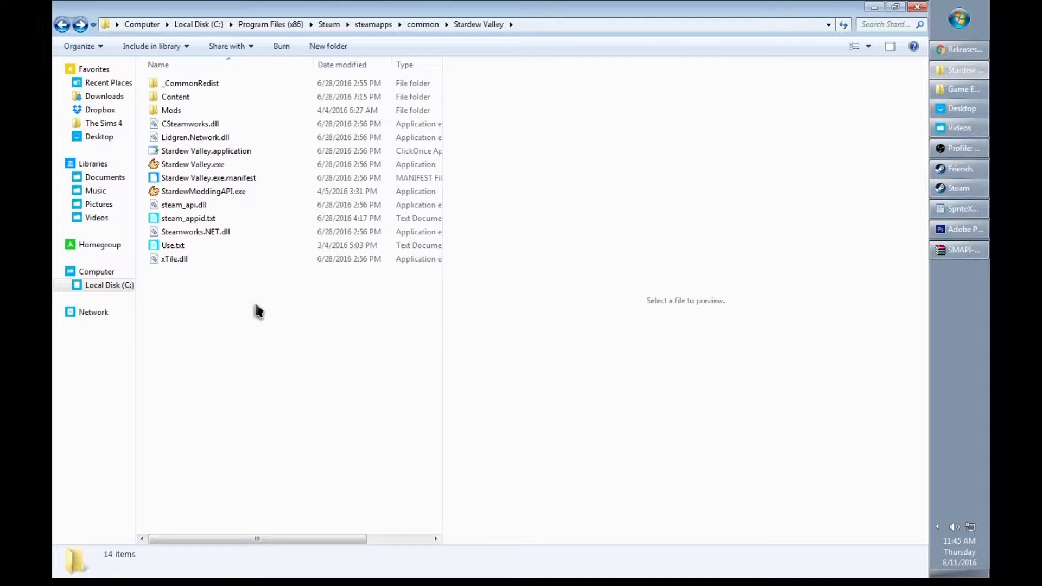
{"action": "mouse_move", "coordinate": [203, 191]}
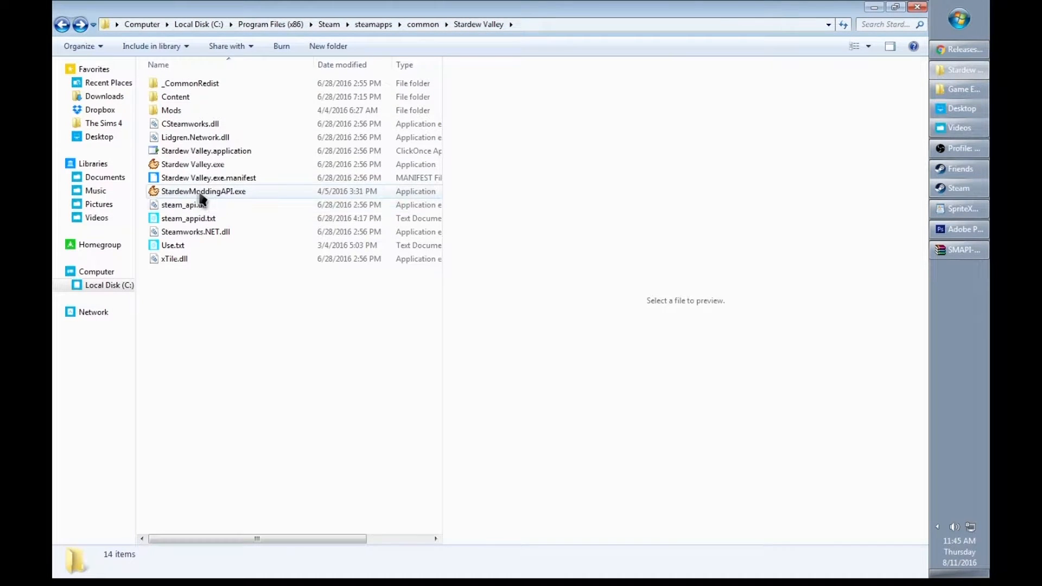
Compare the SMAPI archive contents against the Stardew Valley game folder files.
{"action": "left_click", "coordinate": [958, 249]}
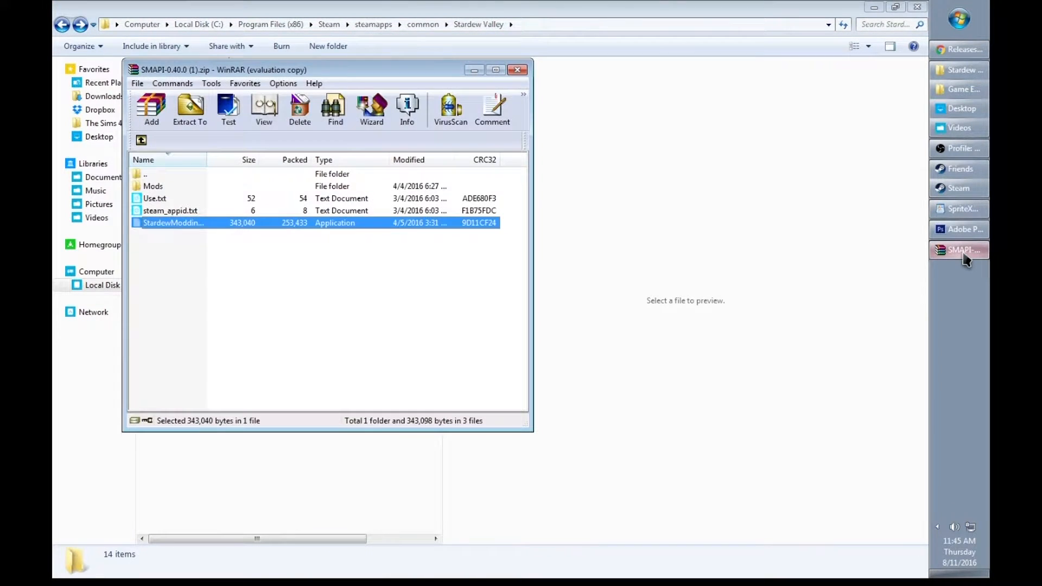
{"action": "left_click", "coordinate": [518, 69]}
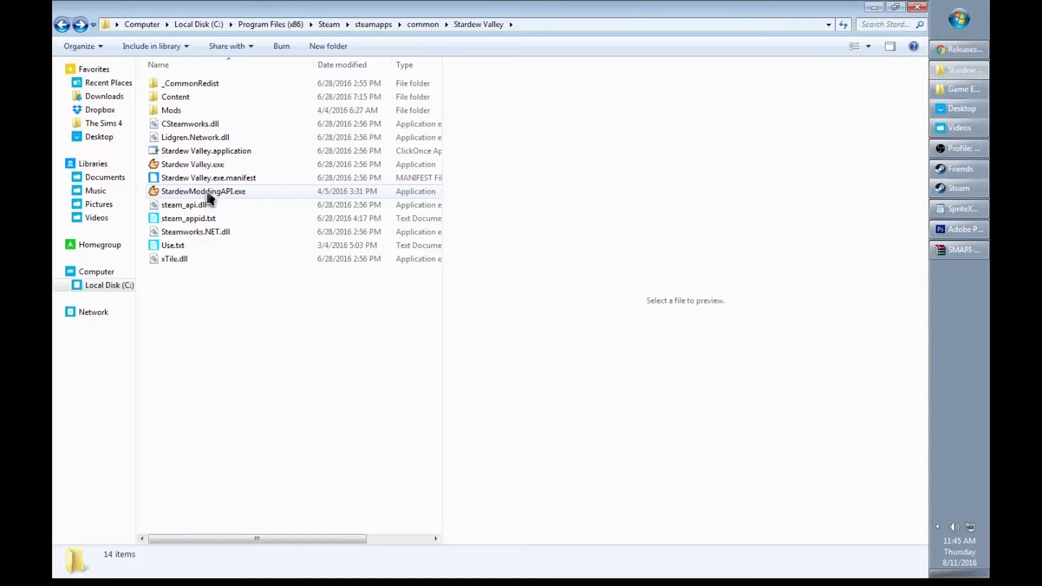
{"action": "mouse_move", "coordinate": [226, 205]}
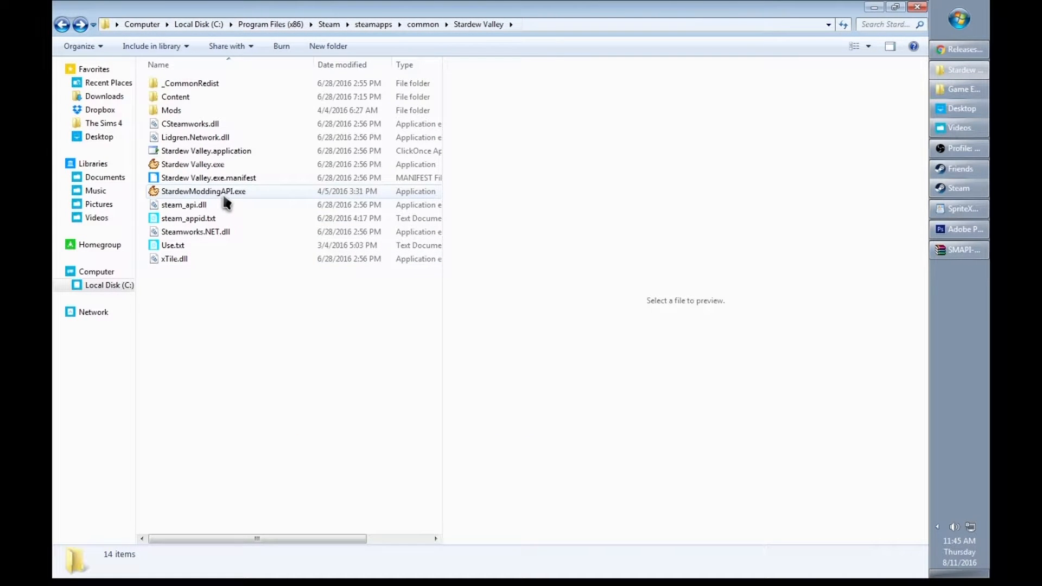
{"action": "mouse_move", "coordinate": [203, 200]}
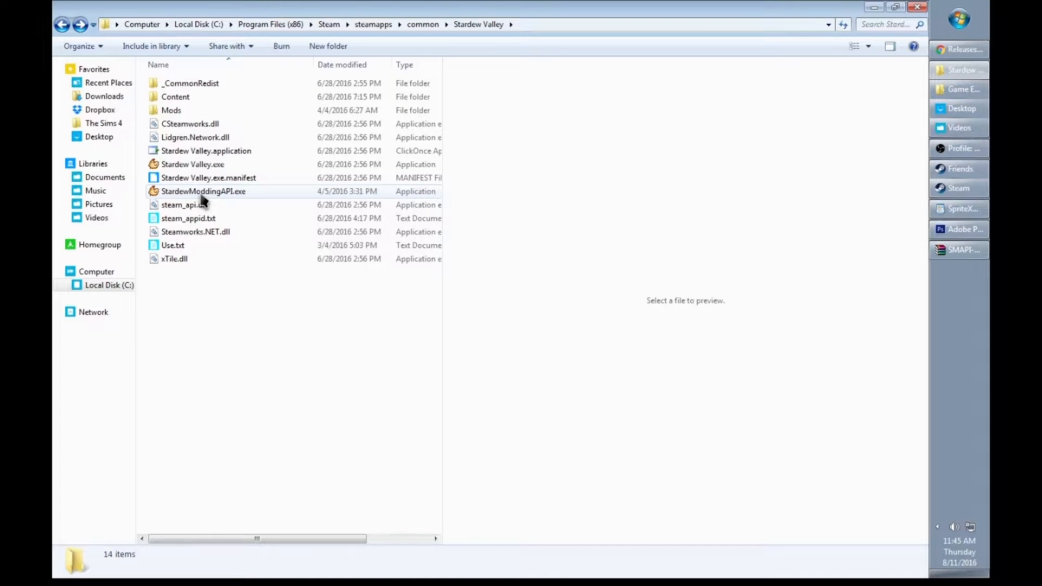
{"action": "mouse_move", "coordinate": [225, 197]}
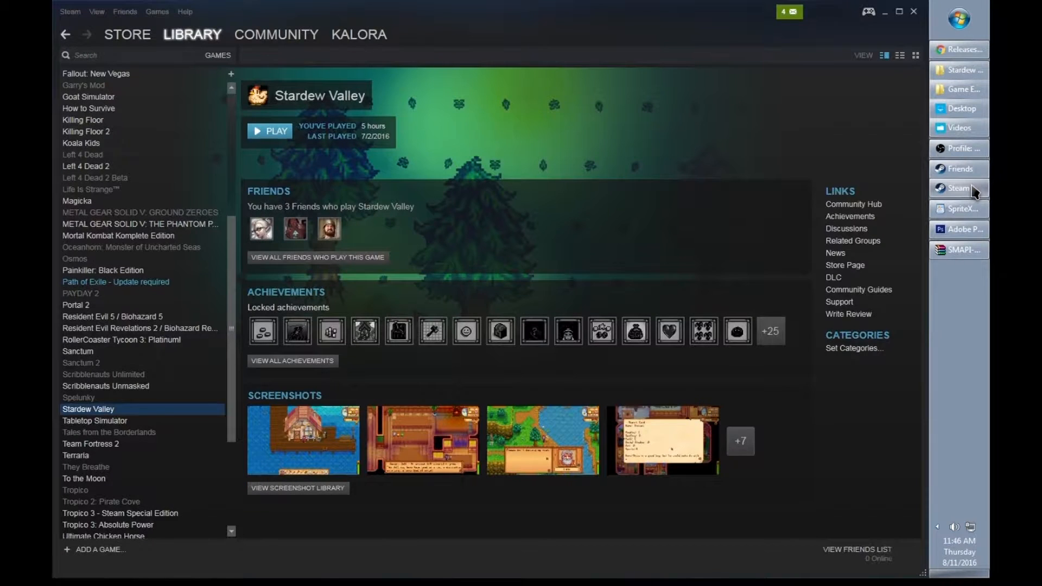
Show the Games library and bring up Stardew Valley's Properties window.
{"action": "left_click", "coordinate": [192, 34]}
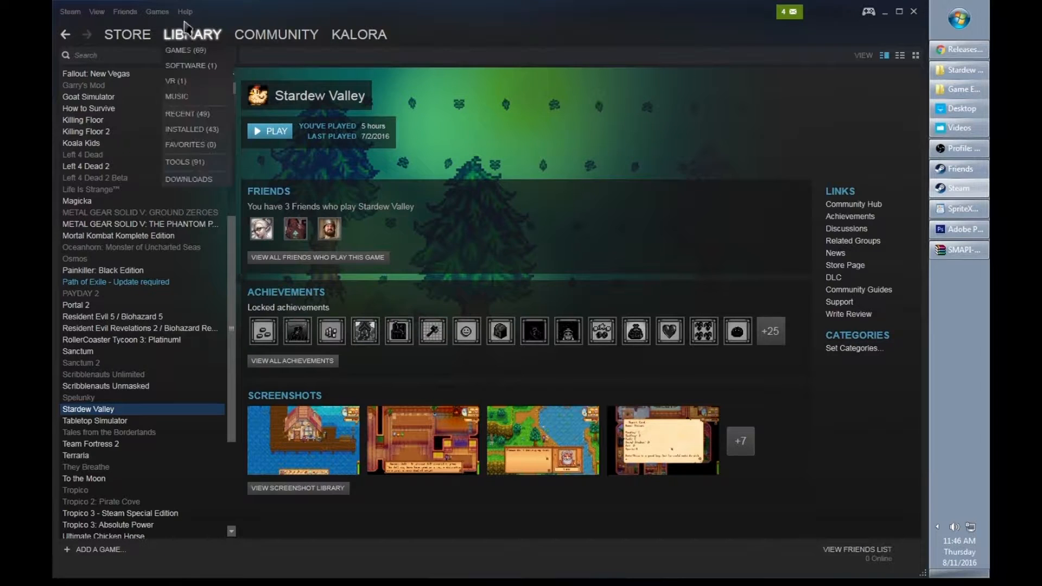
{"action": "mouse_move", "coordinate": [191, 54]}
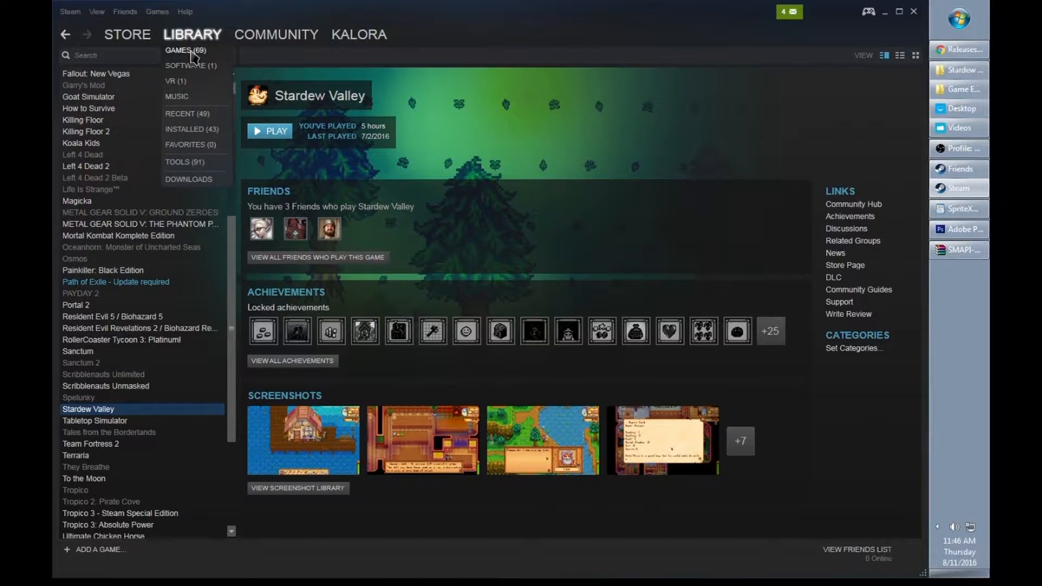
{"action": "left_click", "coordinate": [178, 50]}
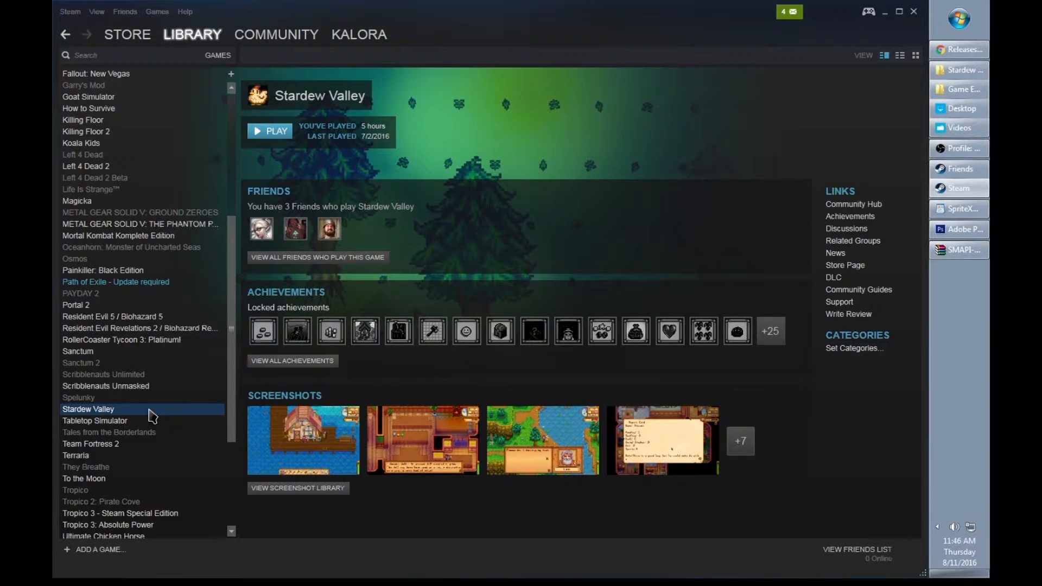
{"action": "right_click", "coordinate": [88, 409]}
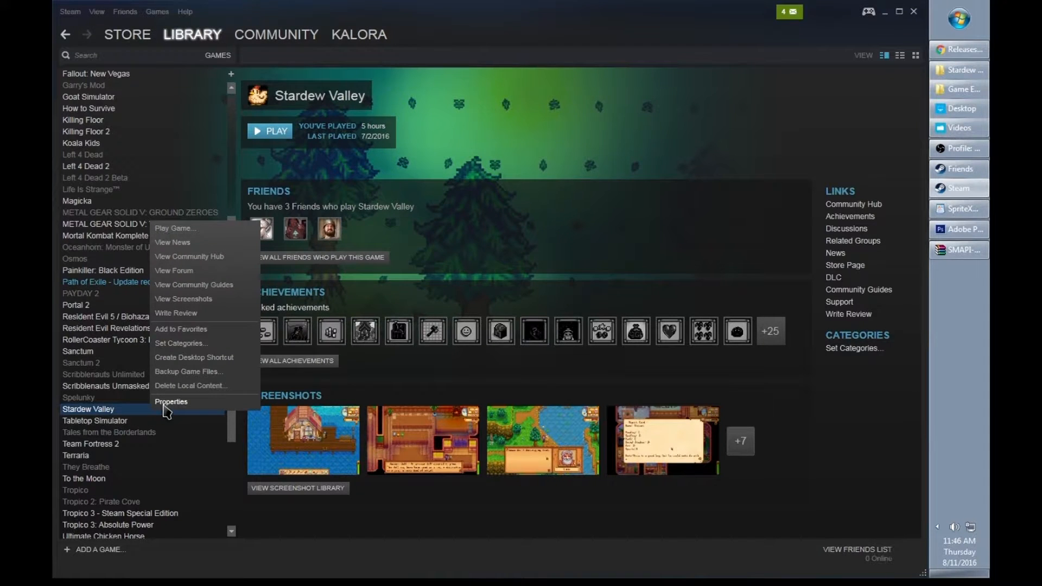
{"action": "left_click", "coordinate": [171, 402]}
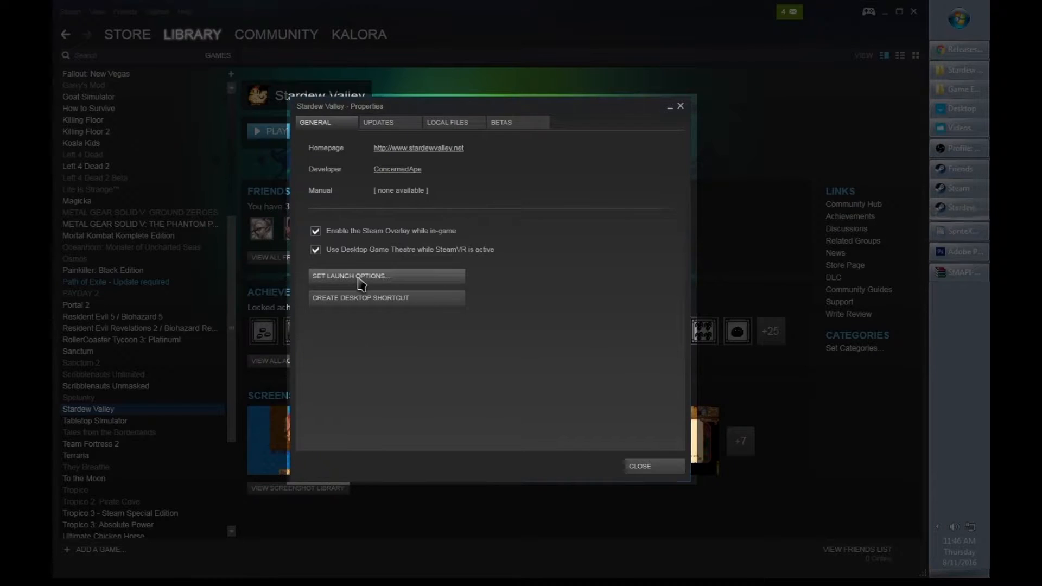
Enter the quoted StardewModdingAPI.exe path with %command% as the launch options and confirm.
{"action": "left_click", "coordinate": [348, 276]}
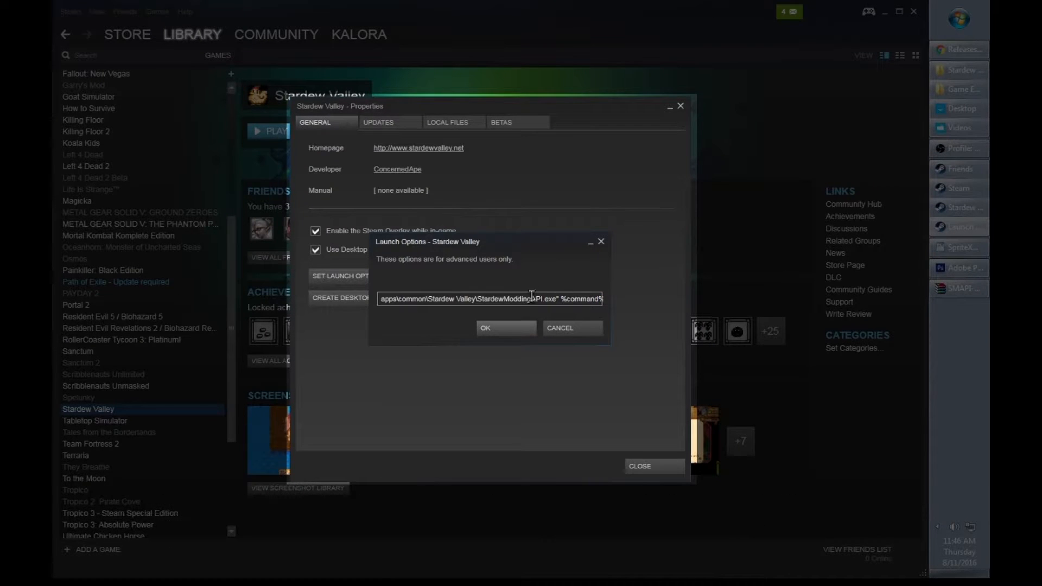
{"action": "left_click", "coordinate": [485, 328]}
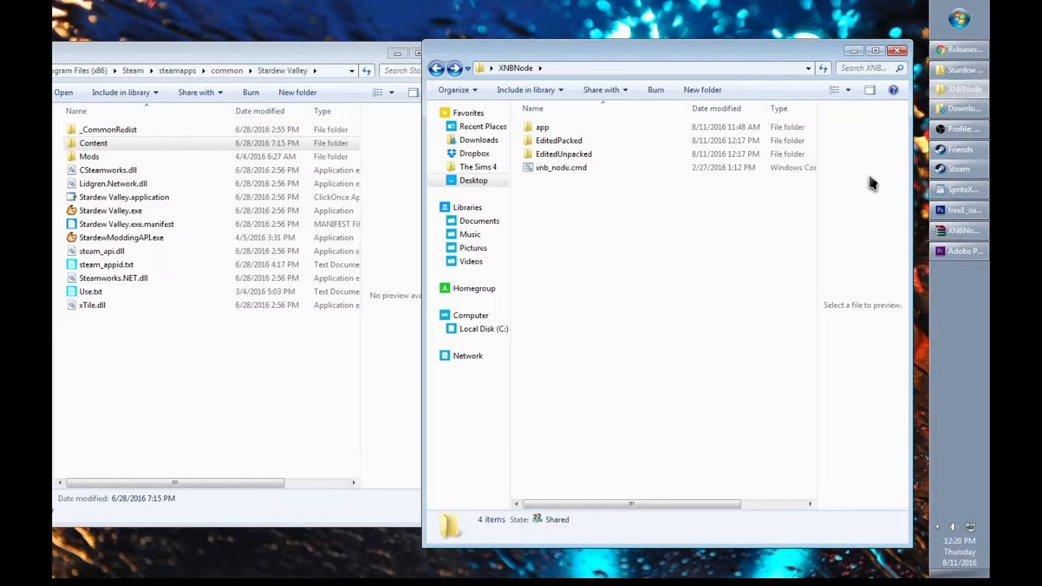
{"action": "mouse_move", "coordinate": [321, 57]}
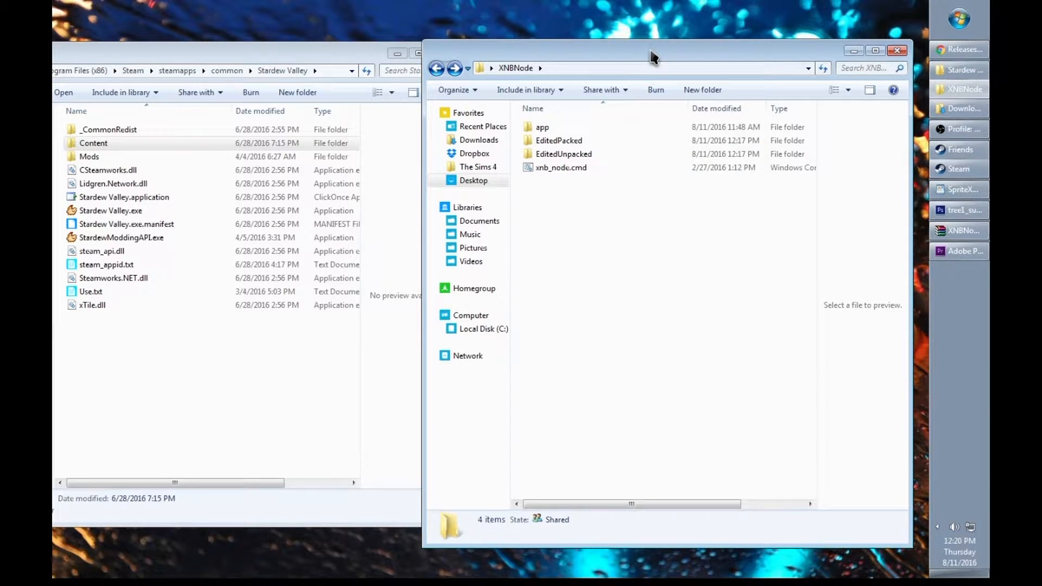
Start cmd.exe from the Start menu and bring up the WordPad command notes.
{"action": "left_click", "coordinate": [958, 18]}
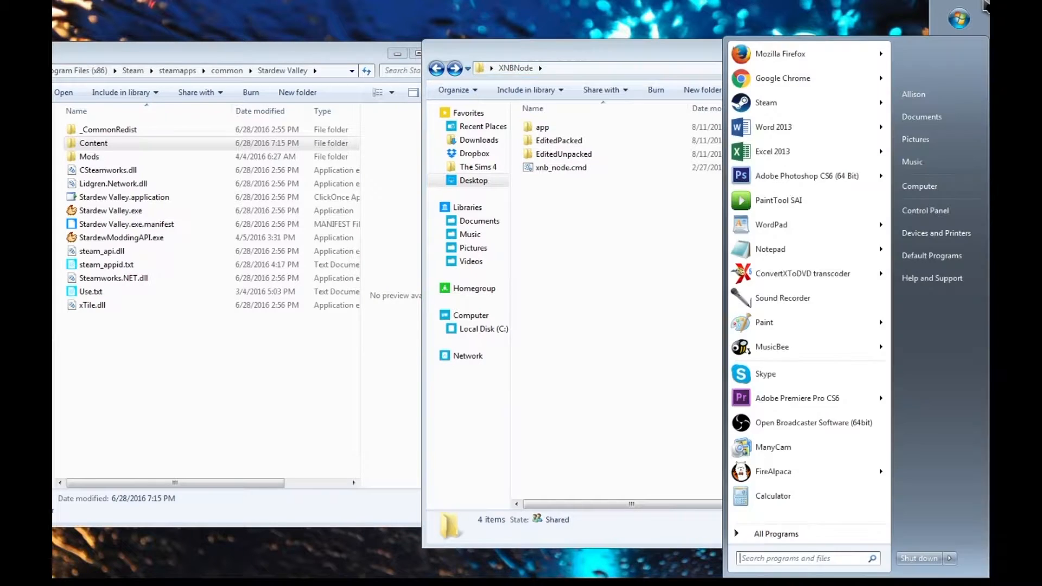
{"action": "type", "text": "cm"}
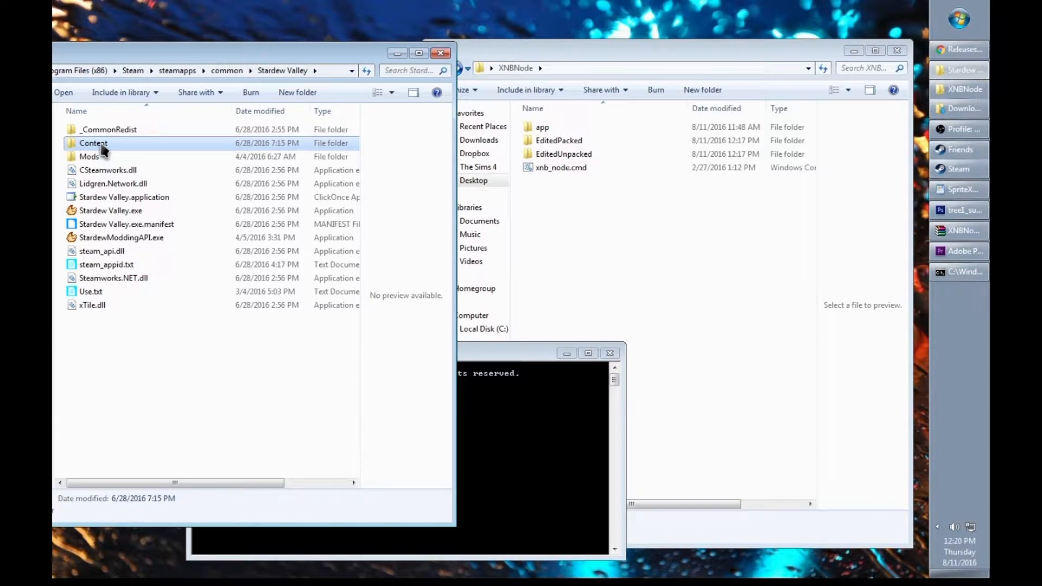
{"action": "mouse_move", "coordinate": [138, 82]}
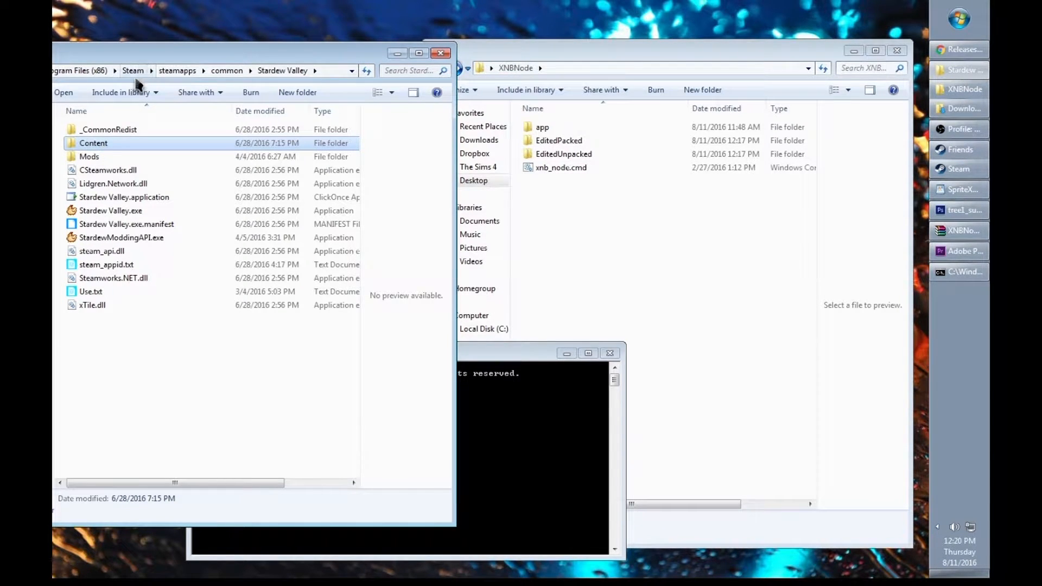
{"action": "mouse_move", "coordinate": [179, 52]}
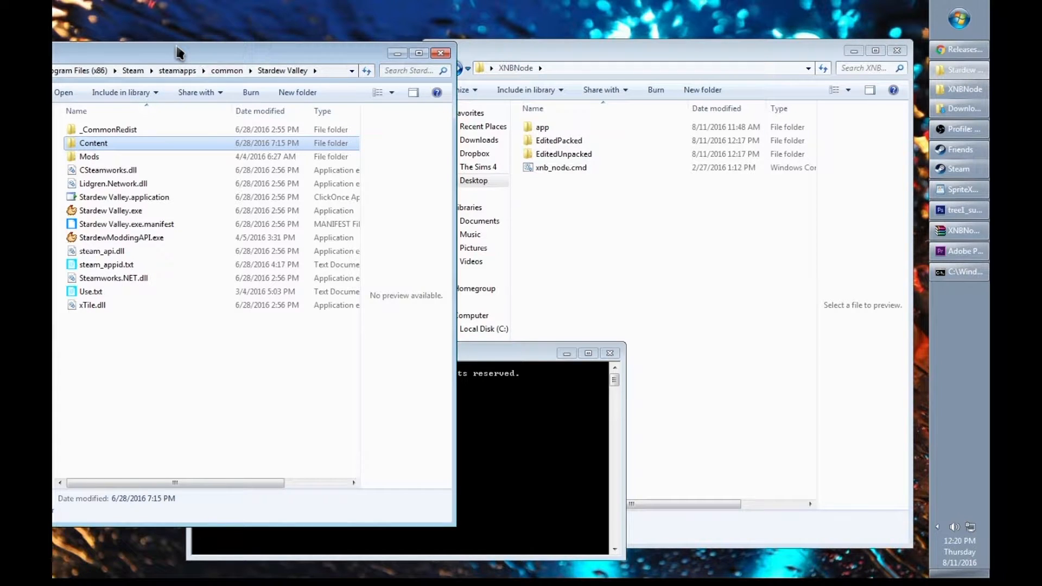
{"action": "right_click", "coordinate": [94, 143]}
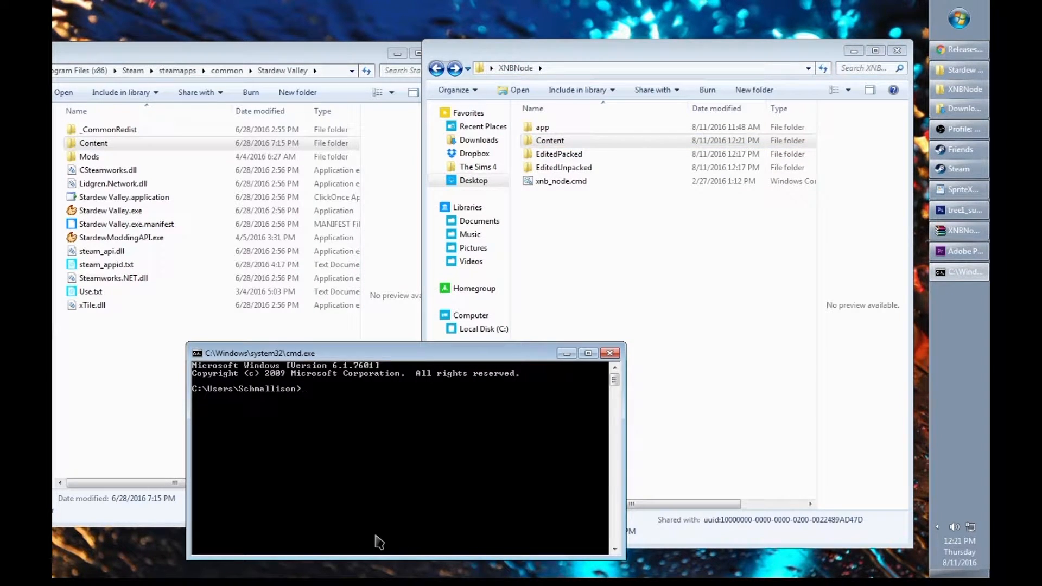
{"action": "mouse_move", "coordinate": [315, 388]}
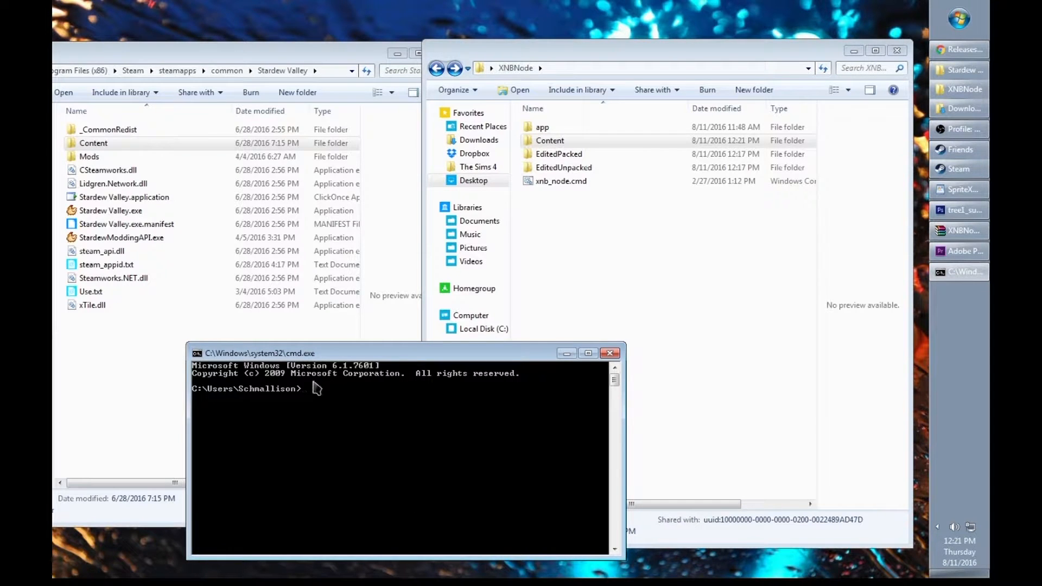
{"action": "left_click", "coordinate": [549, 140]}
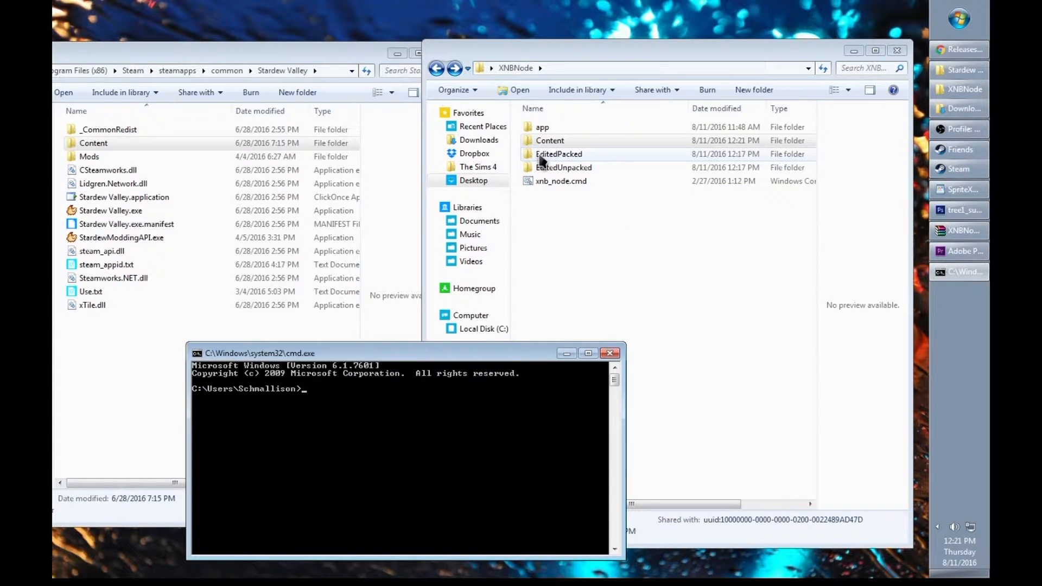
{"action": "left_click", "coordinate": [563, 167]}
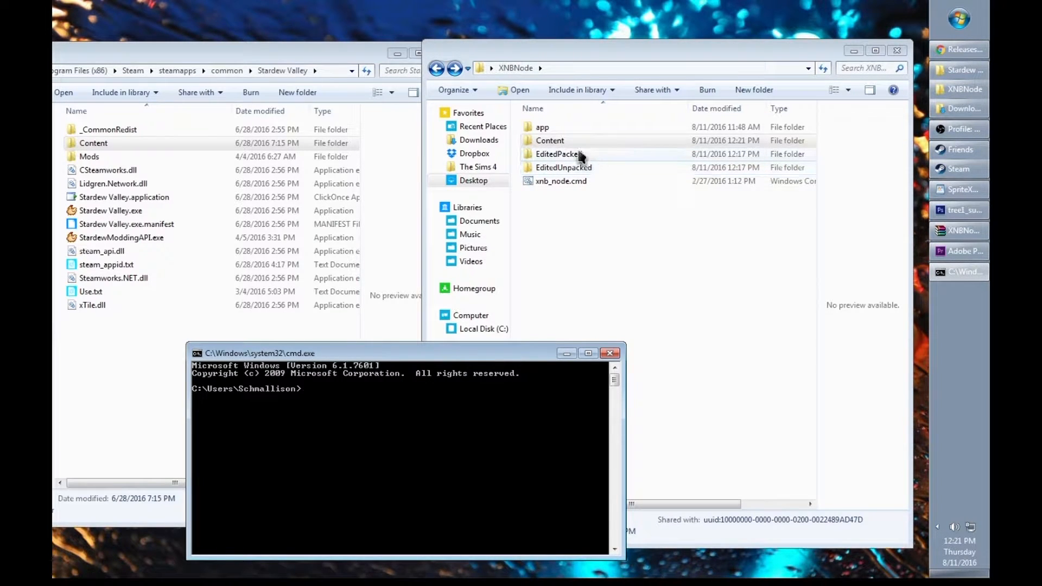
{"action": "mouse_move", "coordinate": [889, 187]}
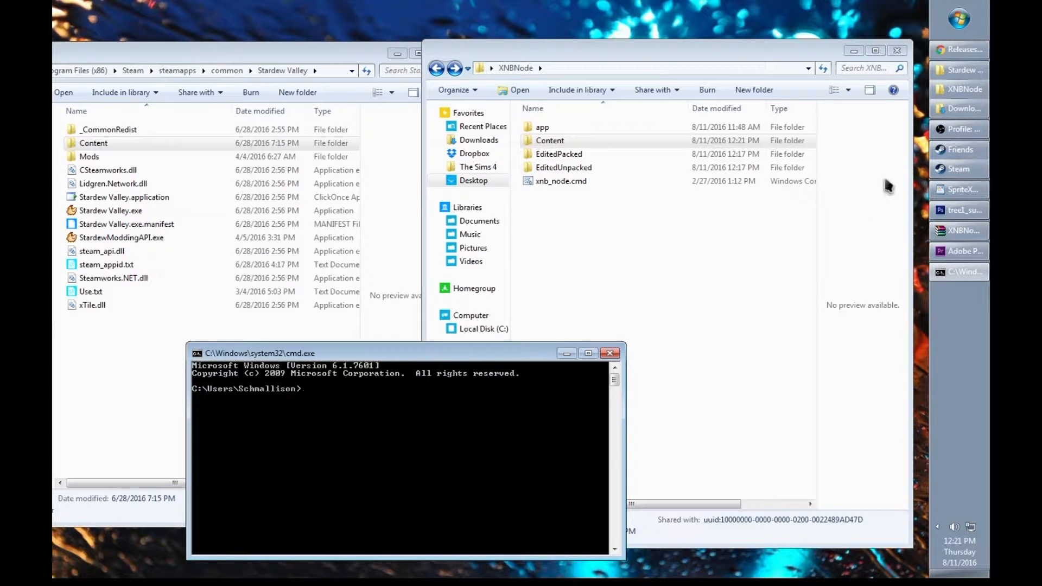
{"action": "left_click", "coordinate": [960, 189]}
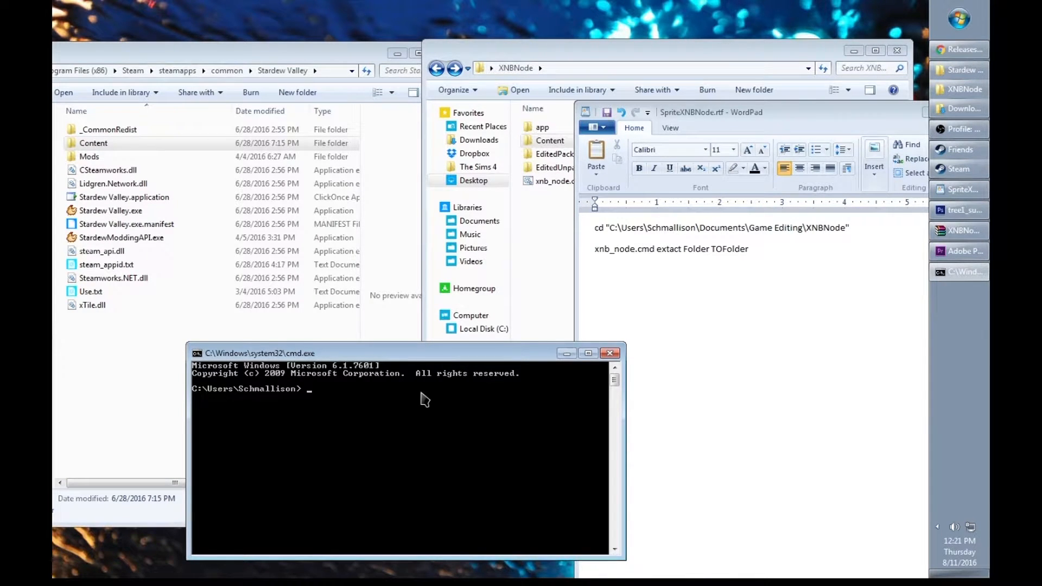
Change directory to the pasted Desktop\XNBNode folder path.
{"action": "type", "text": "cd \""}
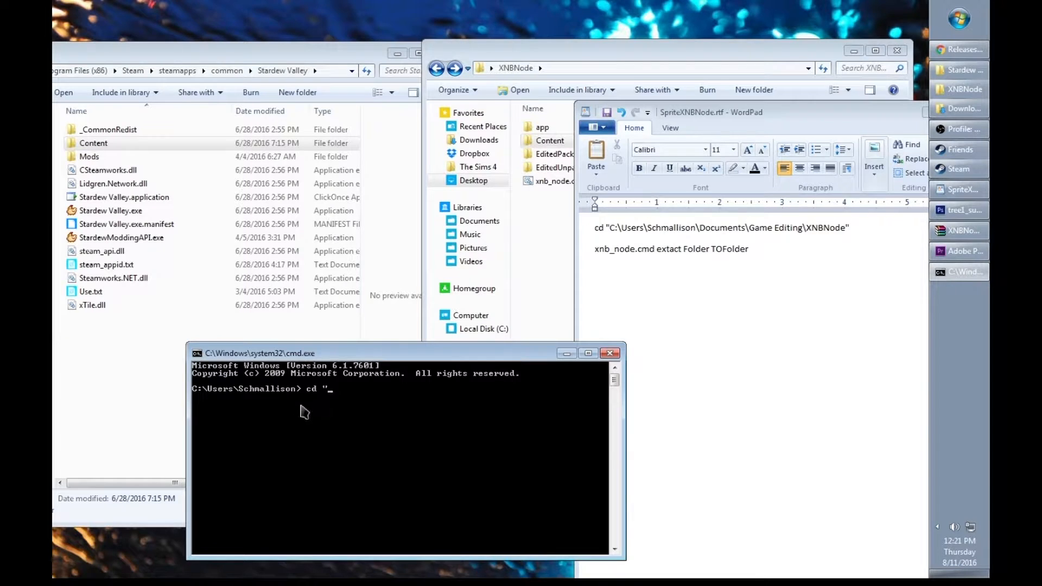
{"action": "key", "text": "backspace"}
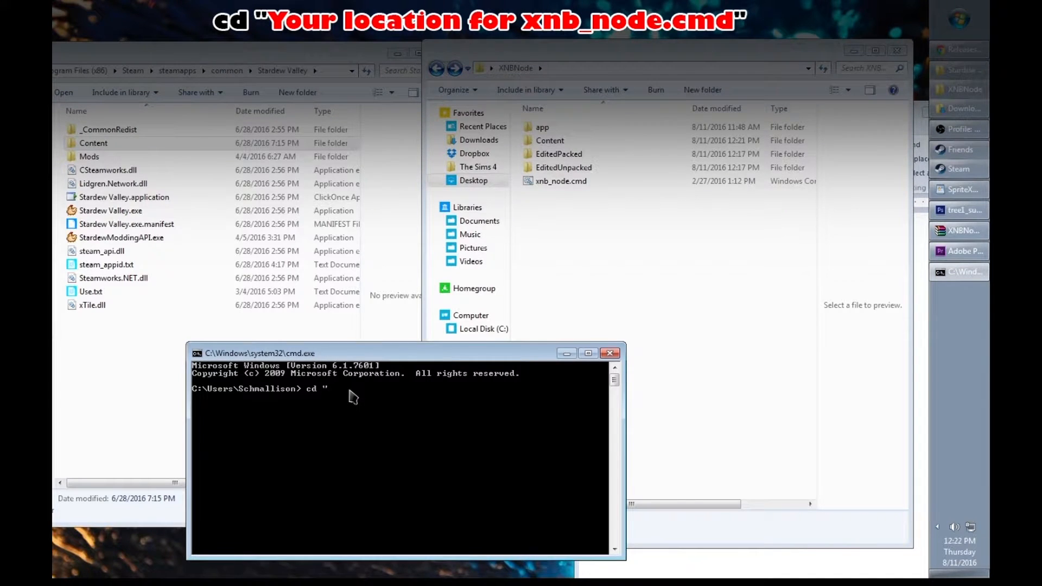
{"action": "right_click", "coordinate": [352, 395]}
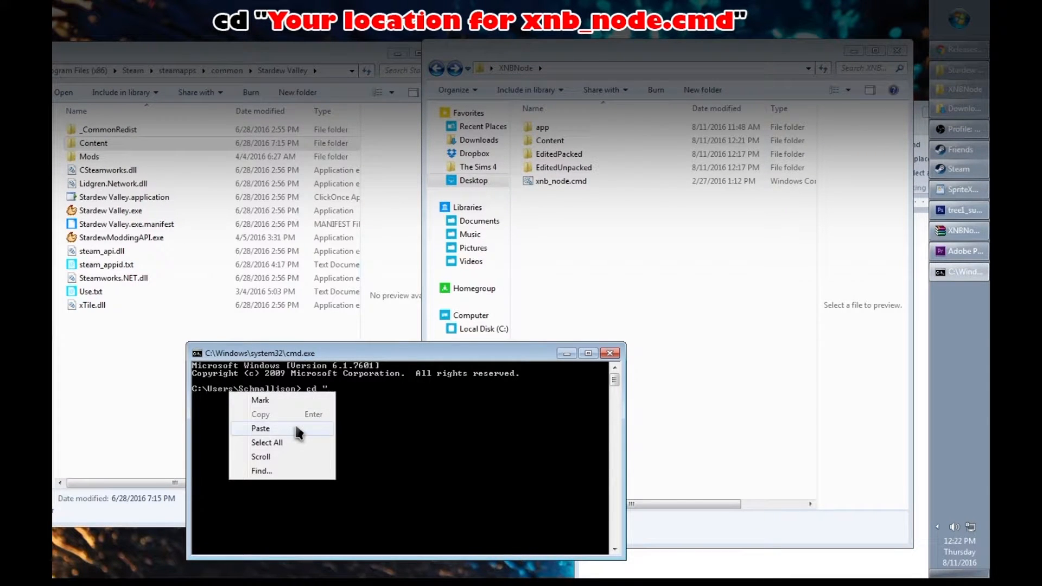
{"action": "left_click", "coordinate": [260, 427]}
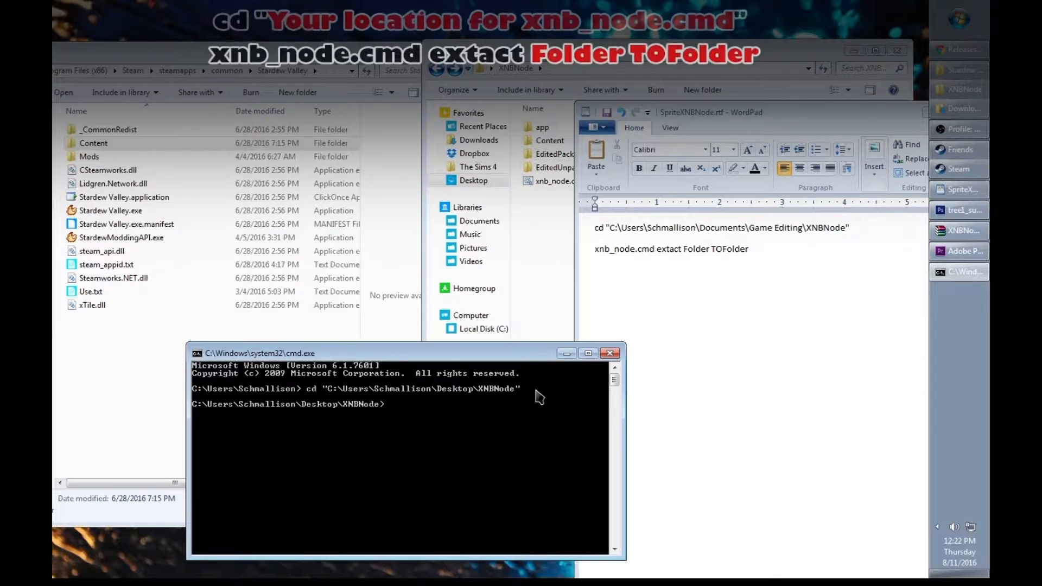
Run xnb_node.cmd extract Content Extracted to unpack the Animals files.
{"action": "type", "text": "xnb_node.cmd"}
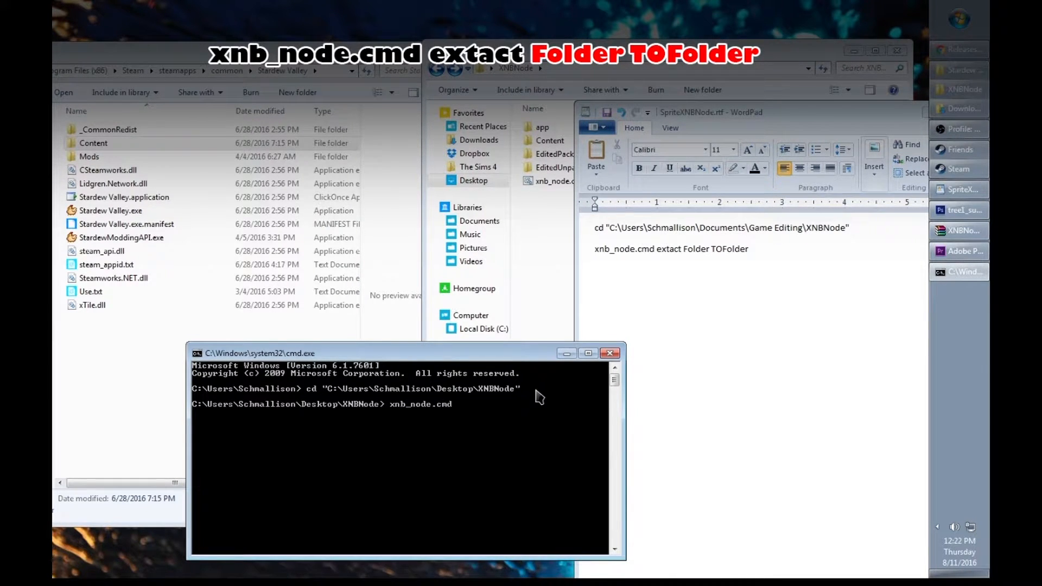
{"action": "type", "text": "ext"}
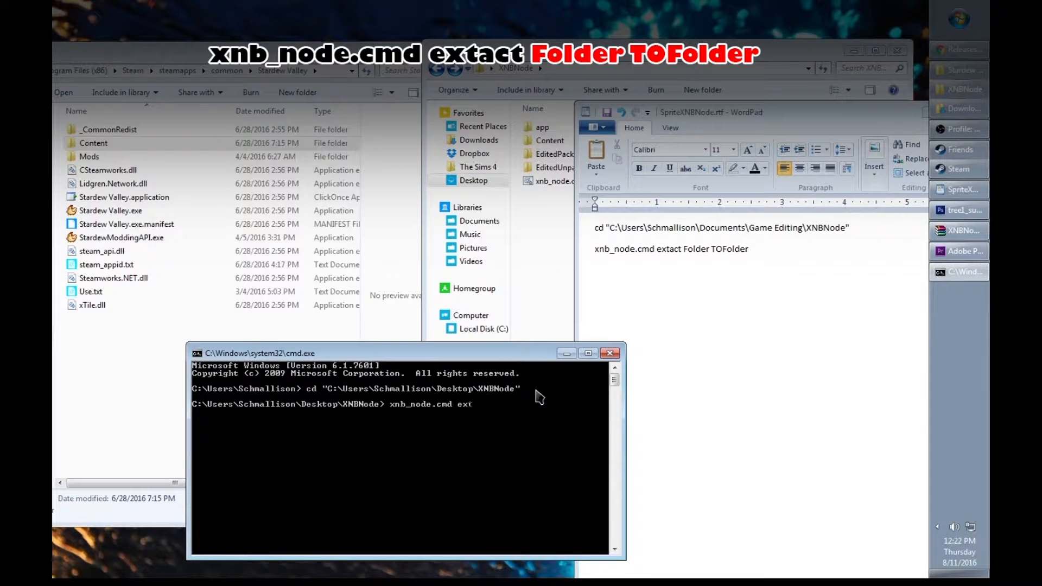
{"action": "type", "text": "ract"}
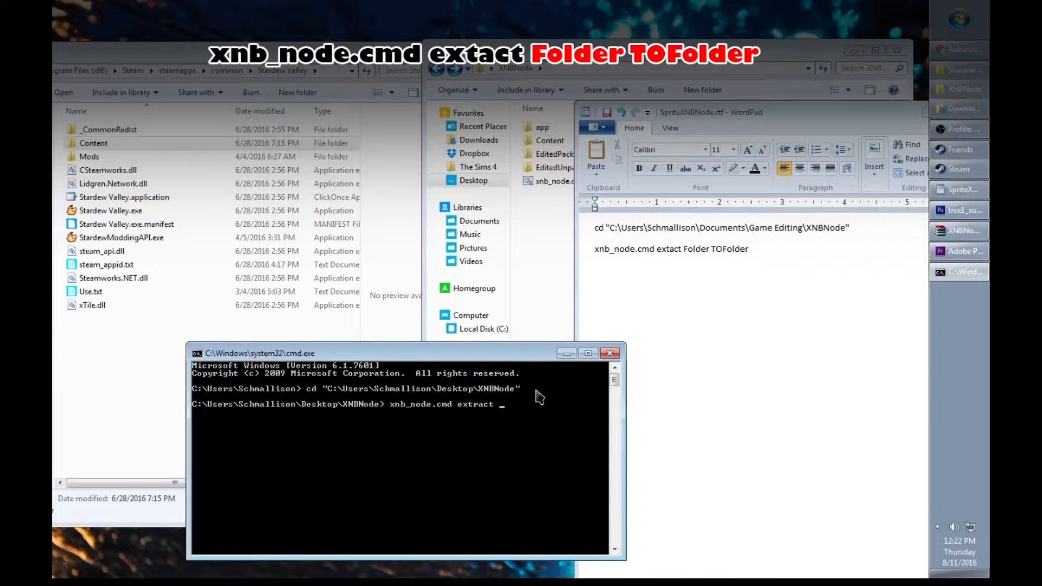
{"action": "mouse_move", "coordinate": [544, 406]}
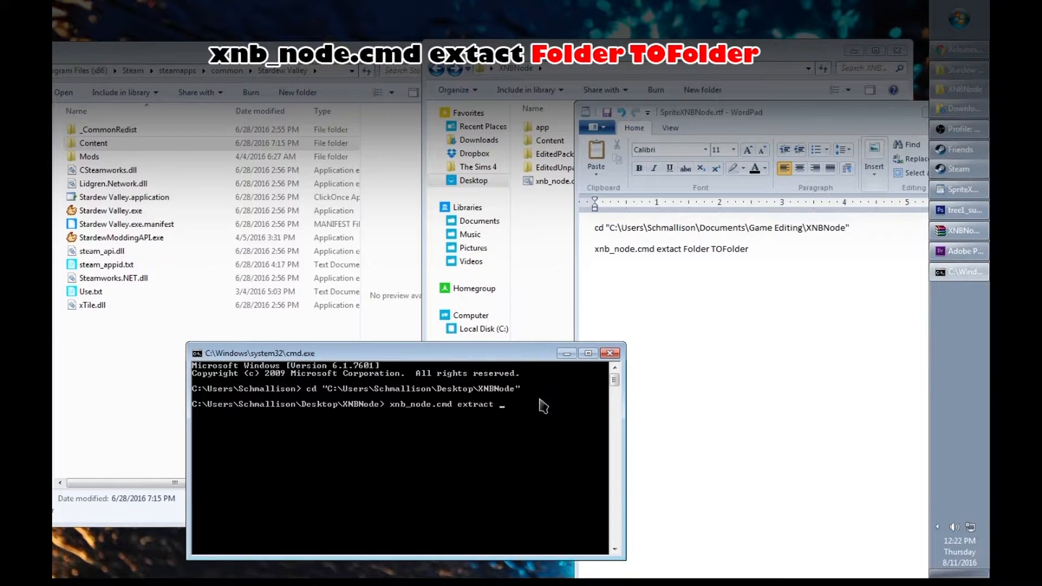
{"action": "type", "text": "Content"}
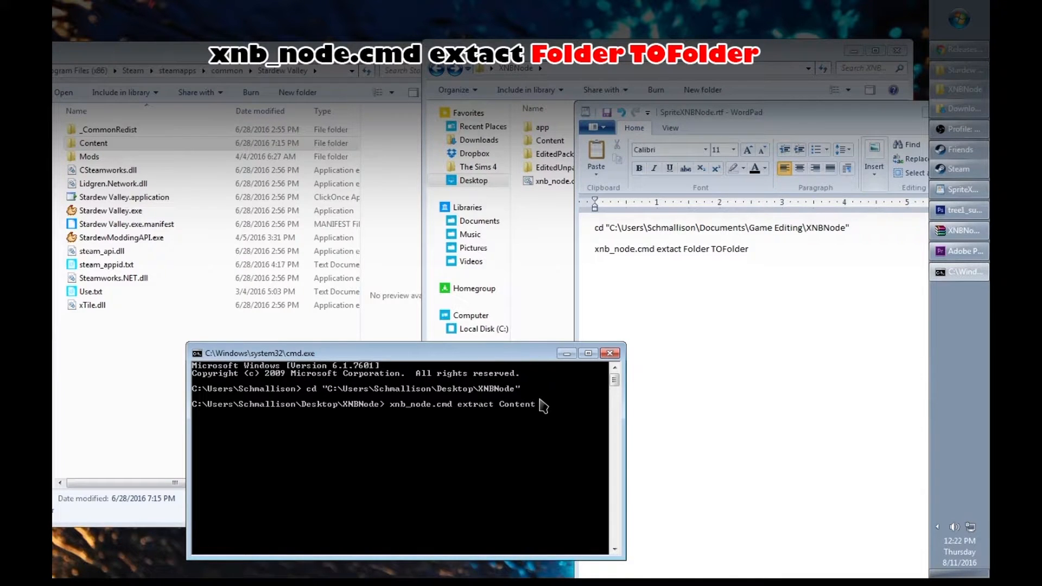
{"action": "mouse_move", "coordinate": [645, 364]}
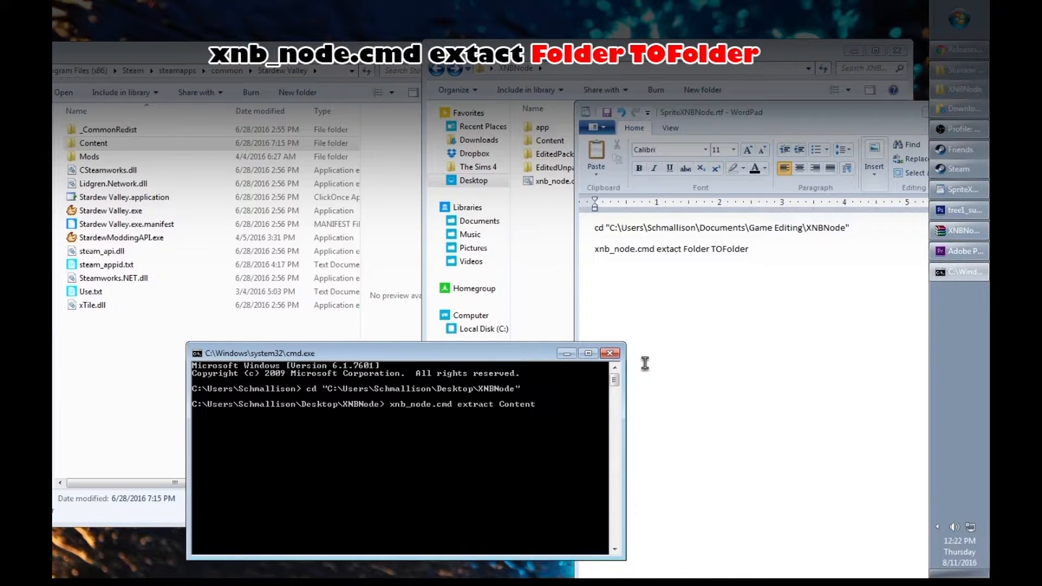
{"action": "type", "text": "Extracted"}
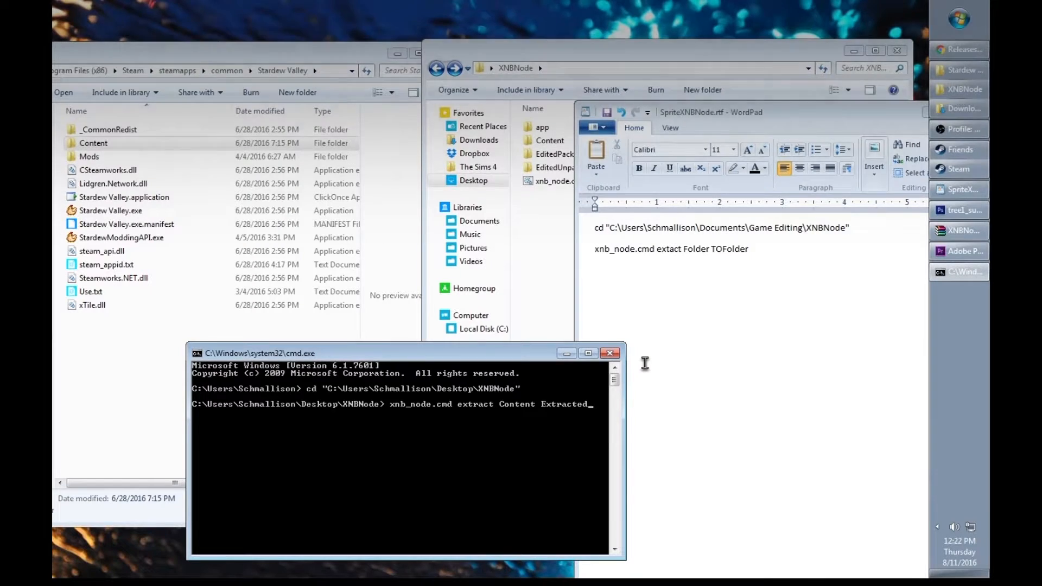
{"action": "key", "text": "Return"}
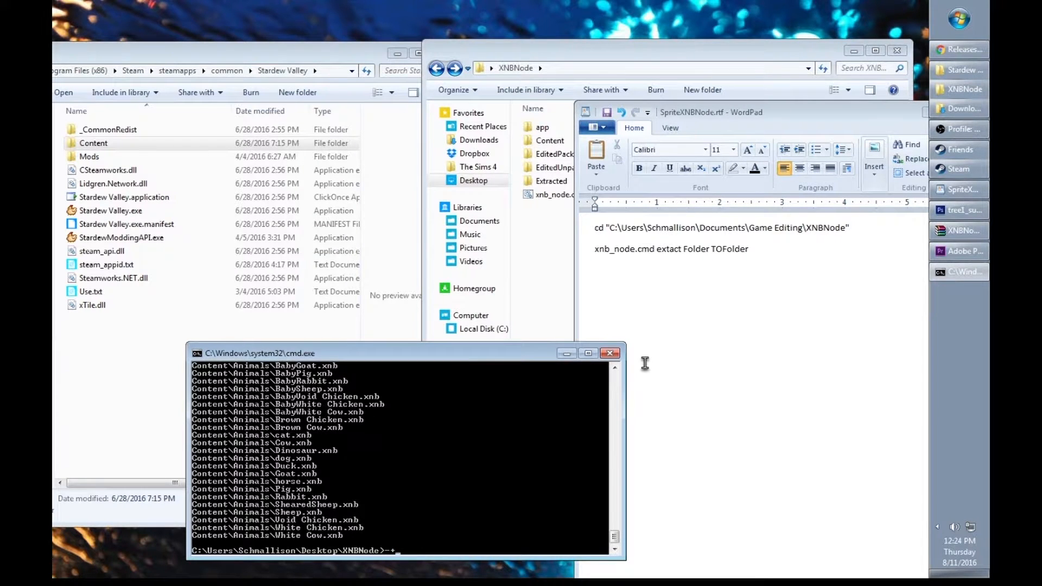
{"action": "mouse_move", "coordinate": [608, 353]}
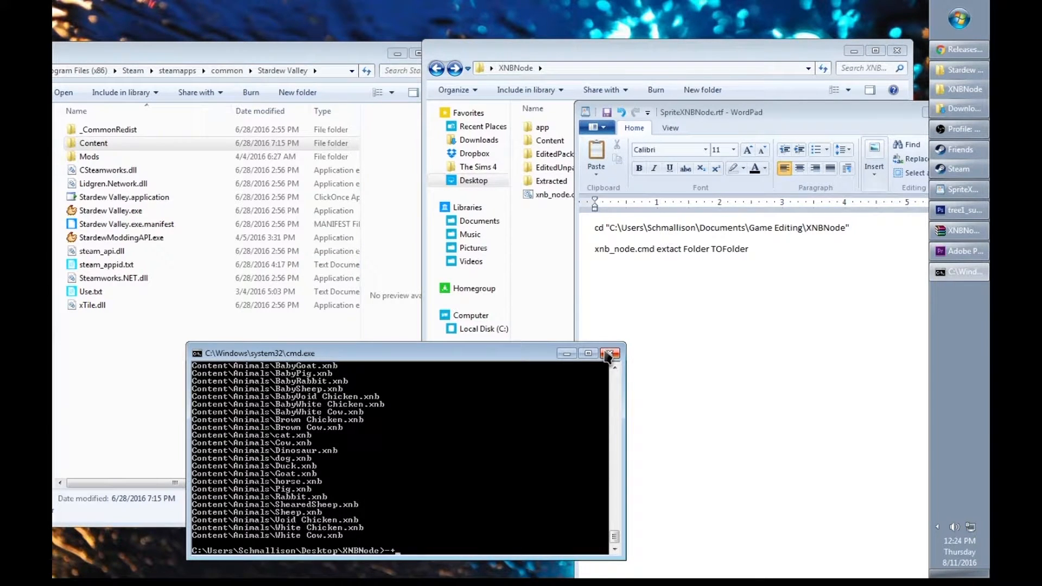
Browse into the extracted Animals folder and view the sprites as large thumbnails.
{"action": "left_click", "coordinate": [607, 353]}
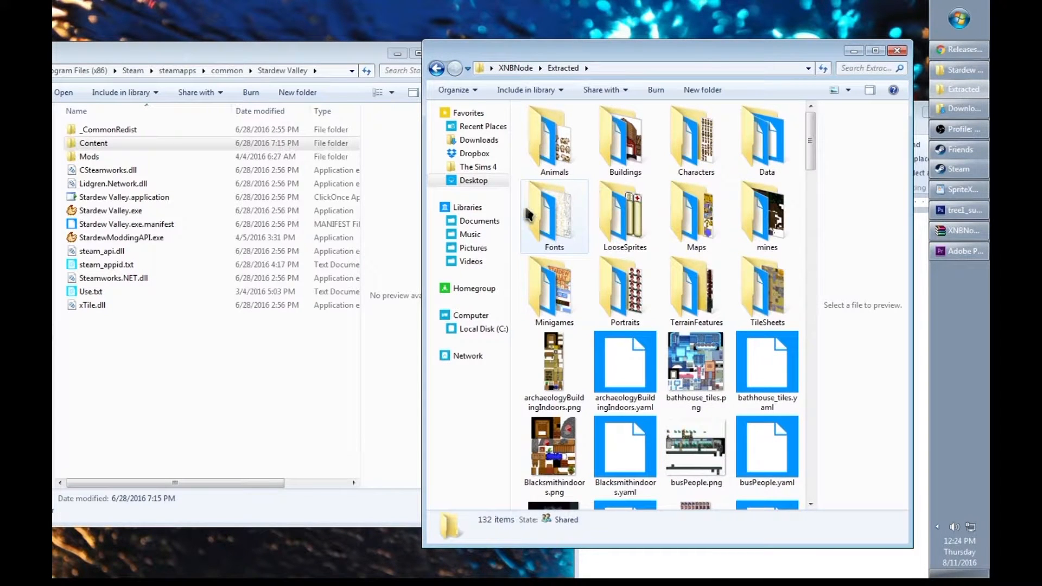
{"action": "mouse_move", "coordinate": [767, 136]}
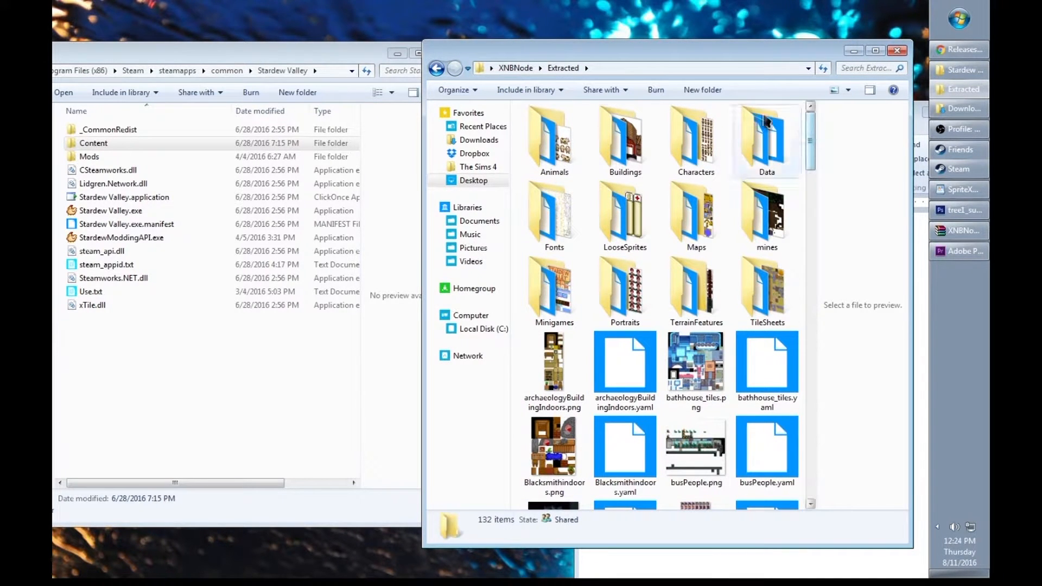
{"action": "scroll", "scroll_direction": "down", "scroll_amount": 3}
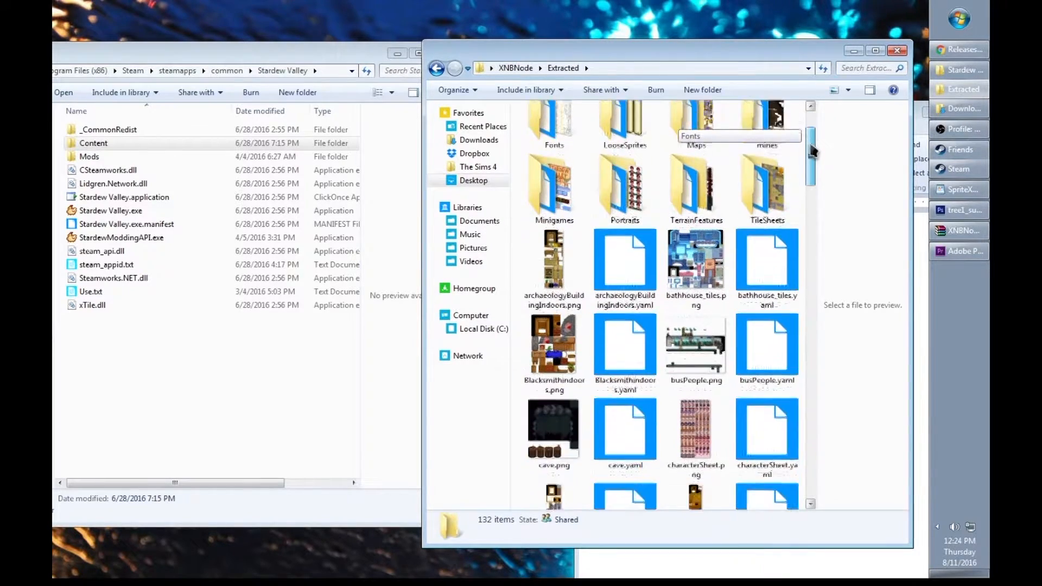
{"action": "scroll", "scroll_direction": "down", "scroll_amount": 3}
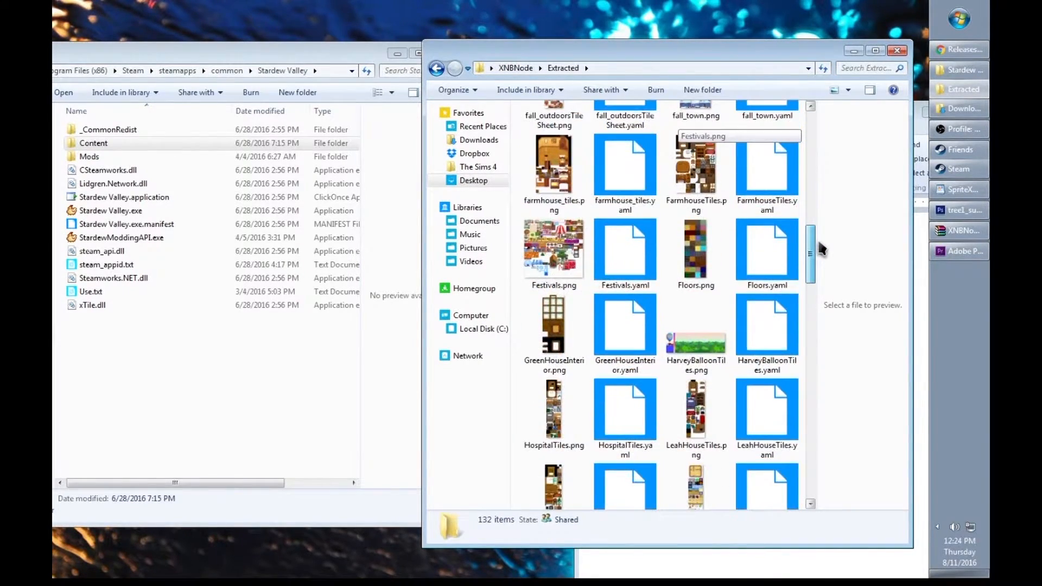
{"action": "scroll", "scroll_direction": "up", "scroll_amount": 3}
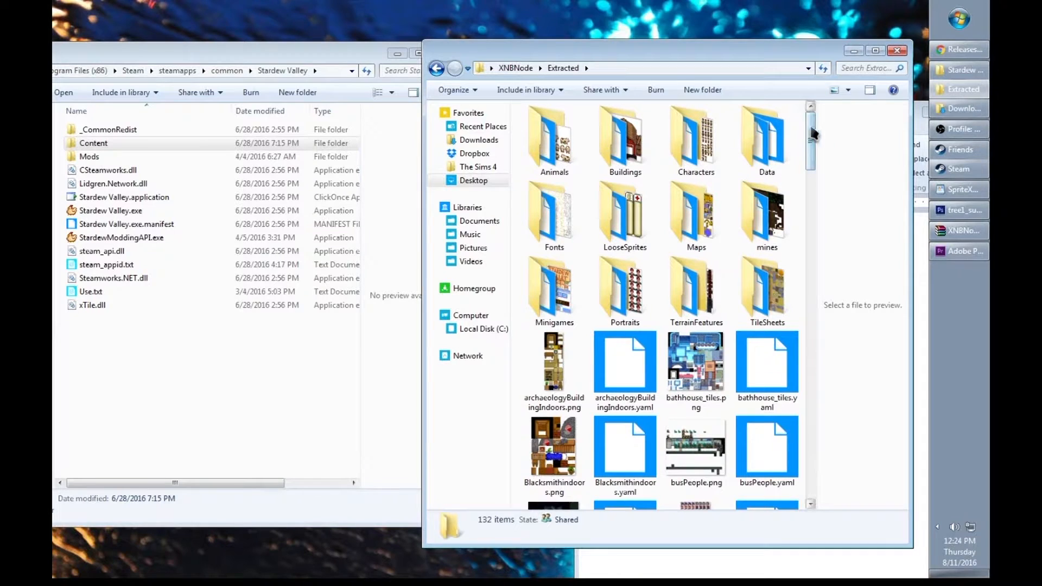
{"action": "double_click", "coordinate": [553, 137]}
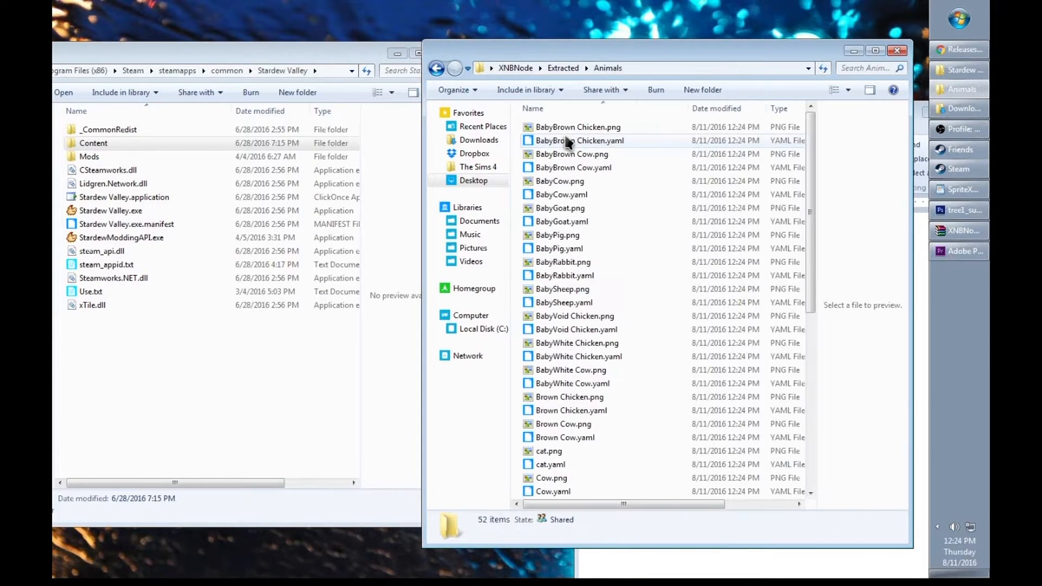
{"action": "left_click", "coordinate": [848, 90]}
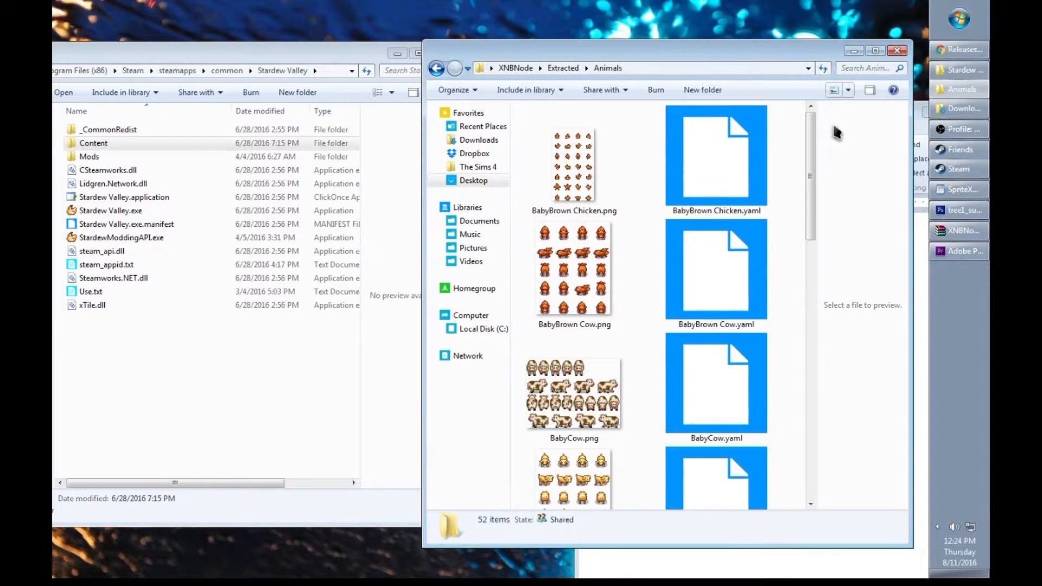
Open dog.png with Adobe Photoshop CS6.
{"action": "scroll", "scroll_direction": "down", "scroll_amount": 3}
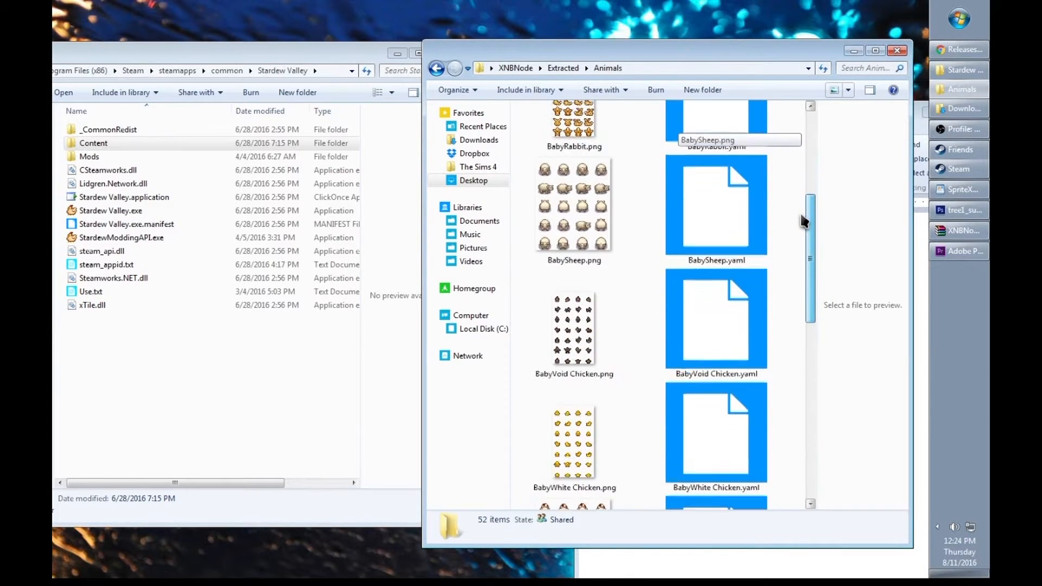
{"action": "scroll", "scroll_direction": "down", "scroll_amount": 3}
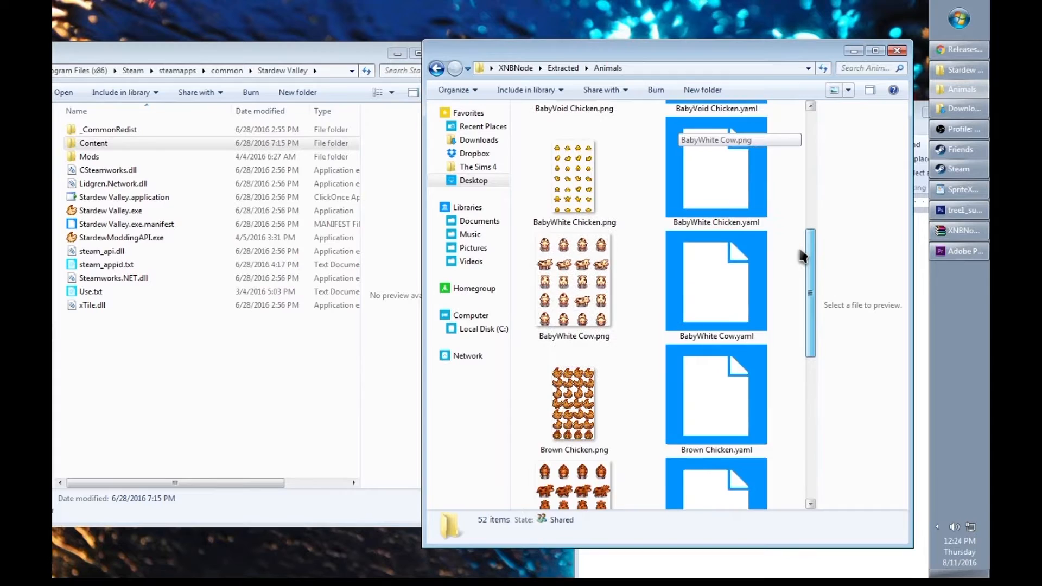
{"action": "right_click", "coordinate": [573, 279]}
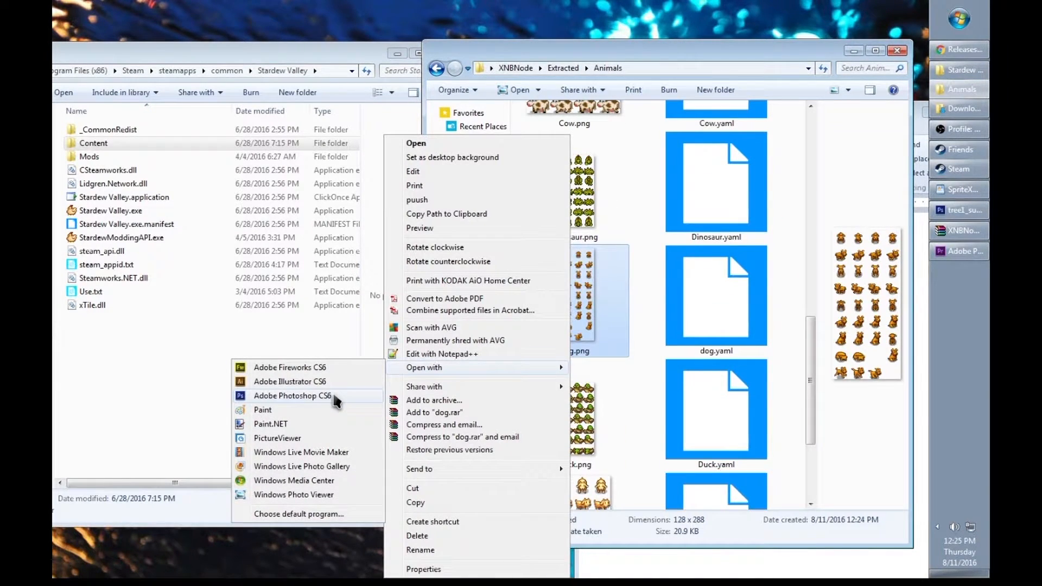
{"action": "left_click", "coordinate": [292, 395]}
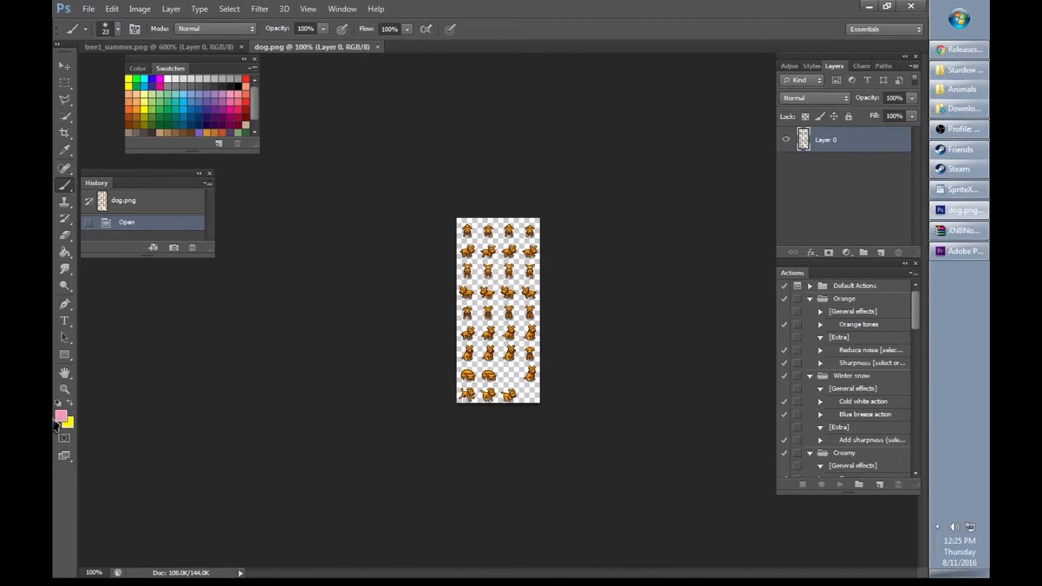
Apply a Color Balance shift toward red to the whole dog sprite sheet and save it.
{"action": "left_click", "coordinate": [64, 389]}
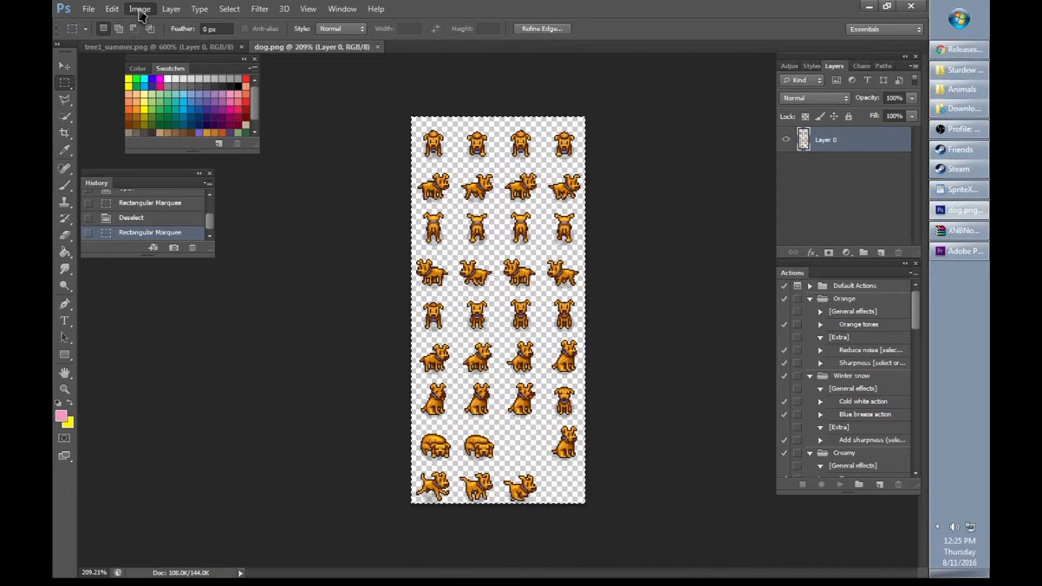
{"action": "left_click", "coordinate": [140, 9]}
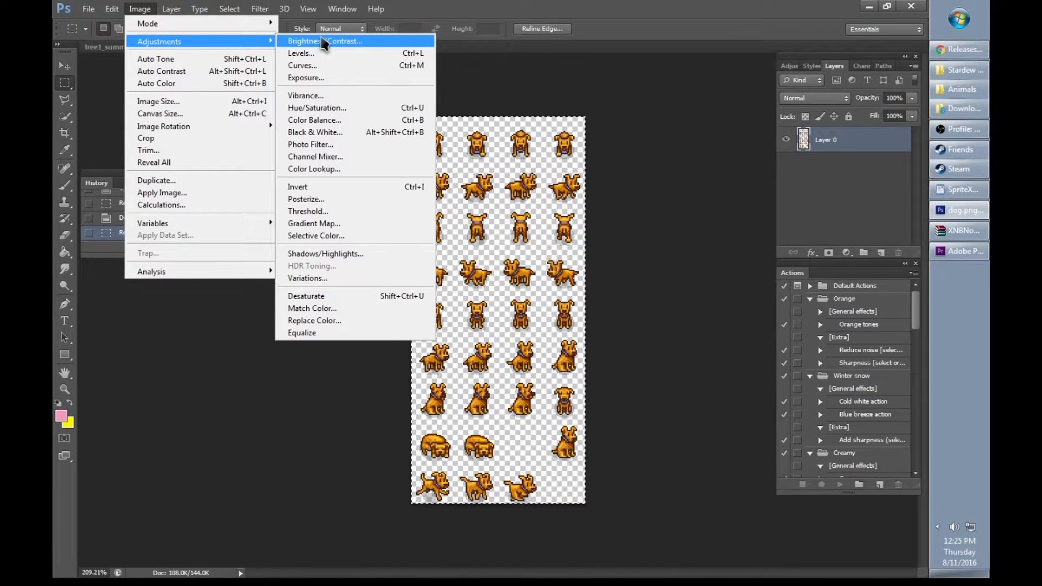
{"action": "left_click", "coordinate": [314, 120]}
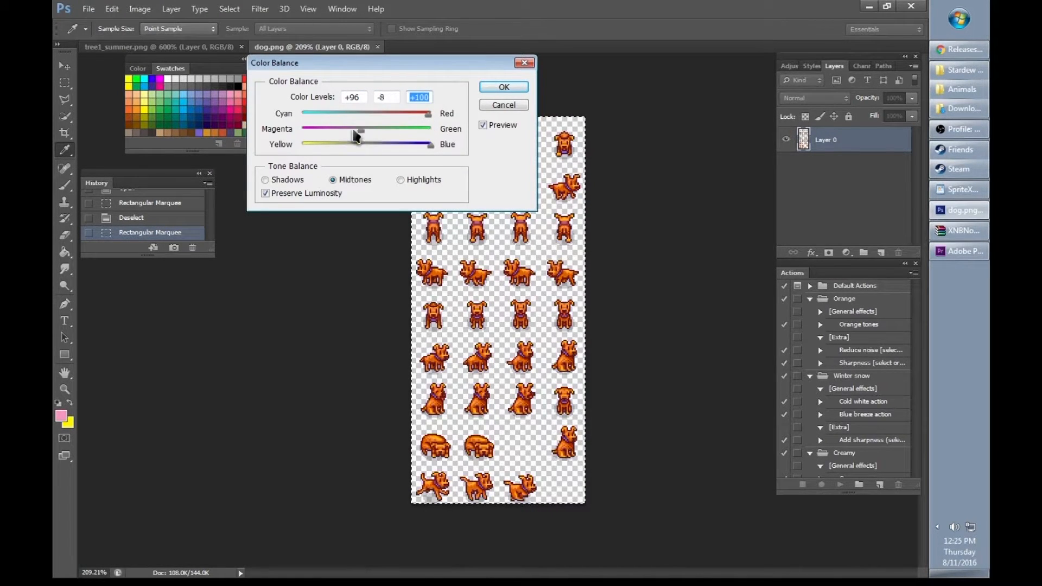
{"action": "left_click_drag", "start_coordinate": [359, 130], "coordinate": [313, 129]}
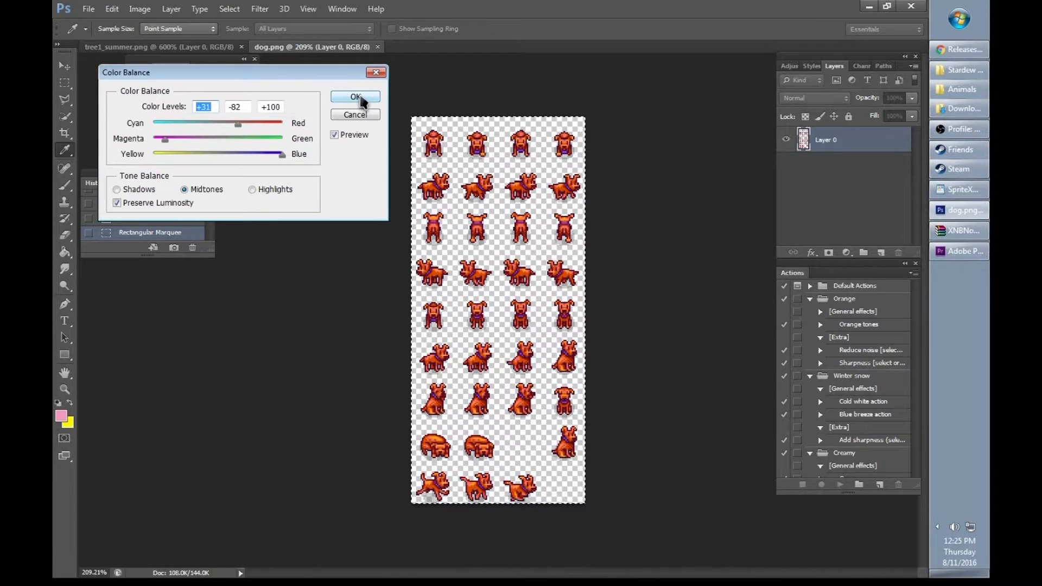
{"action": "left_click", "coordinate": [355, 96]}
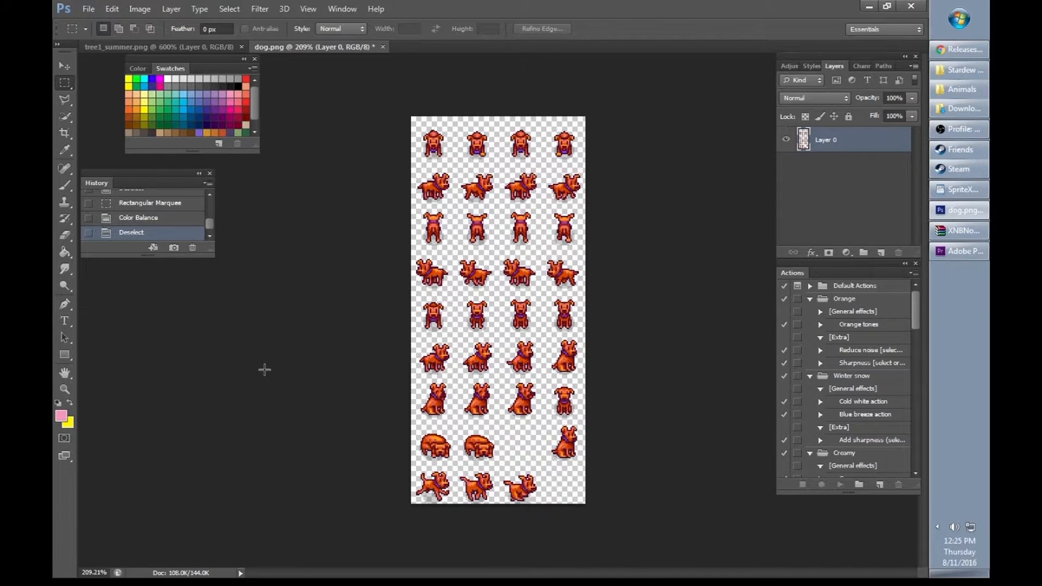
{"action": "left_click", "coordinate": [88, 9]}
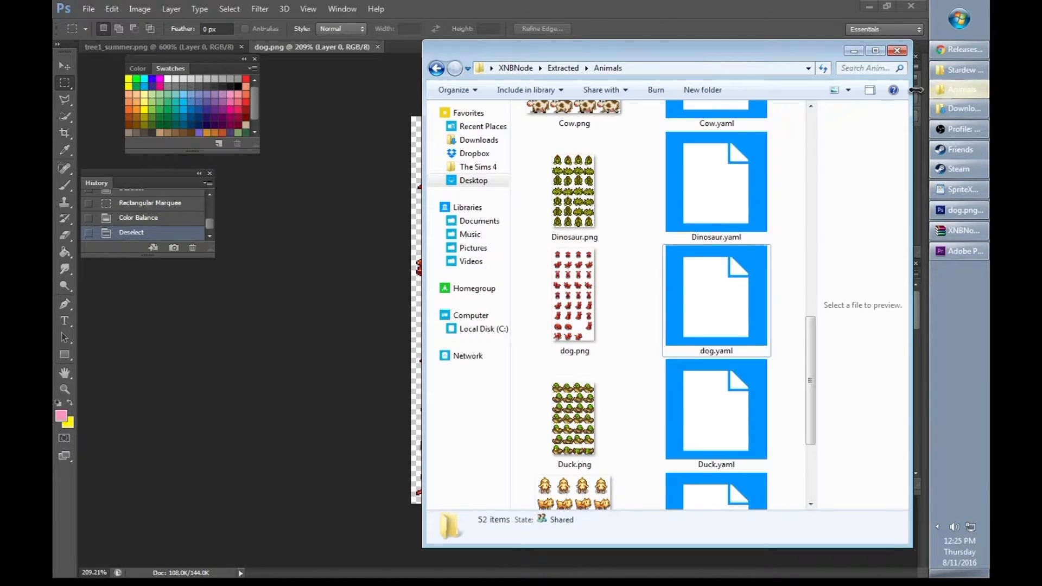
Copy dog.png and dog.yaml from the extracted Animals folder.
{"action": "left_click", "coordinate": [573, 292]}
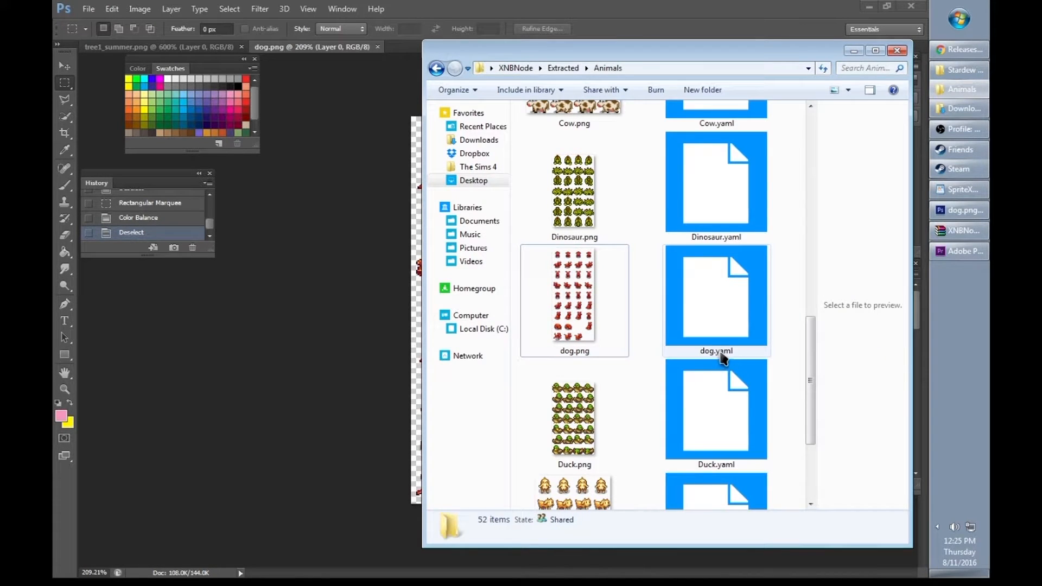
{"action": "left_click", "coordinate": [573, 299]}
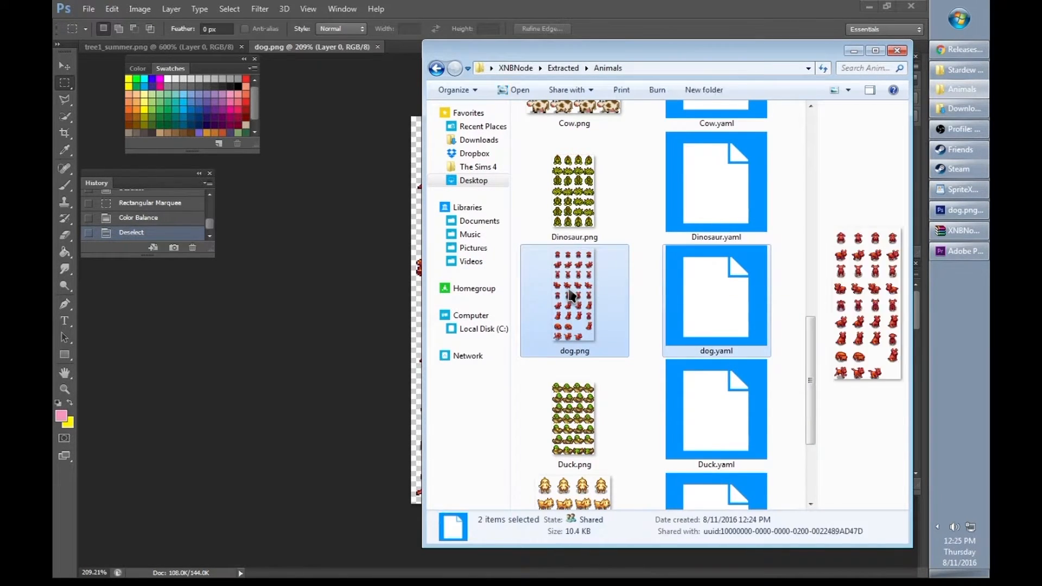
{"action": "mouse_move", "coordinate": [598, 303]}
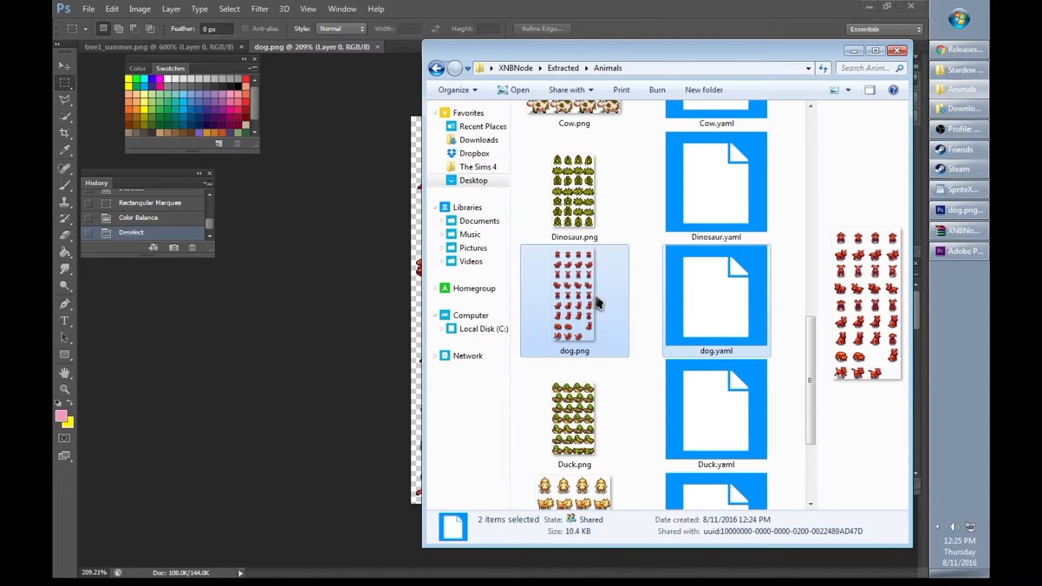
{"action": "right_click", "coordinate": [573, 299]}
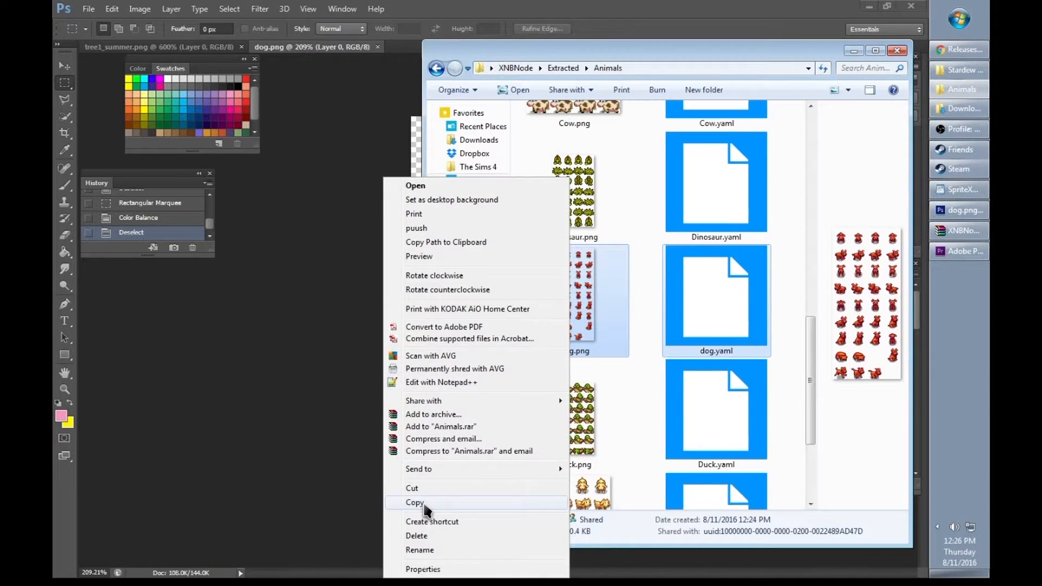
{"action": "left_click", "coordinate": [415, 501]}
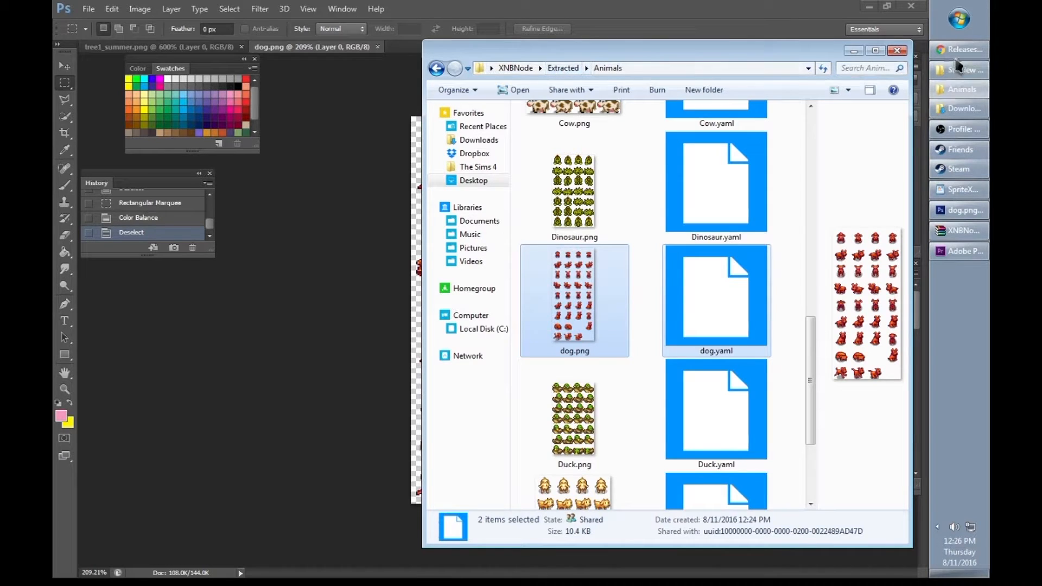
Paste both files into XNBNode\EditedUnpacked and start a command prompt from the address bar.
{"action": "left_click", "coordinate": [563, 67]}
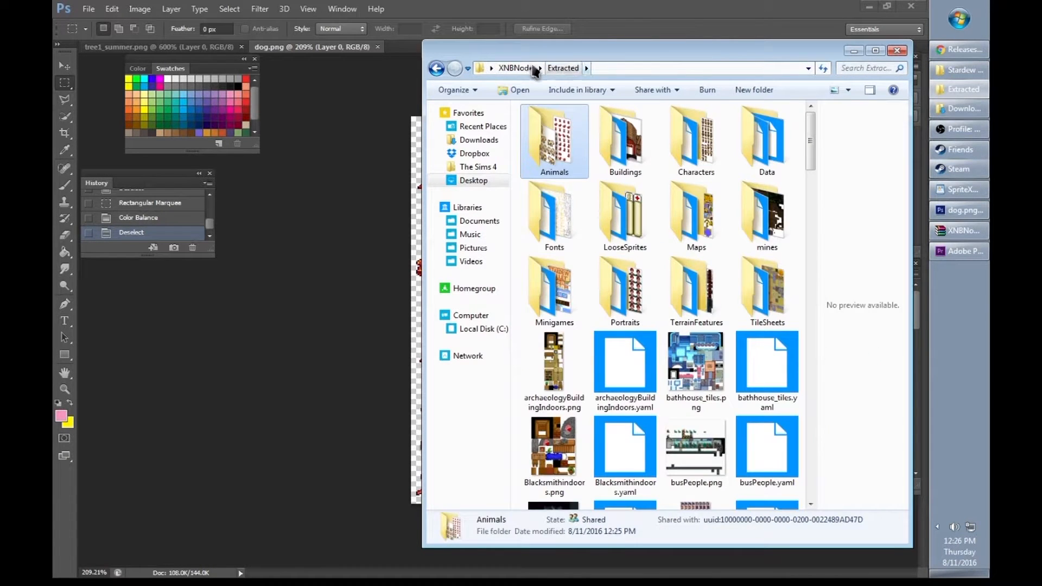
{"action": "left_click", "coordinate": [515, 67]}
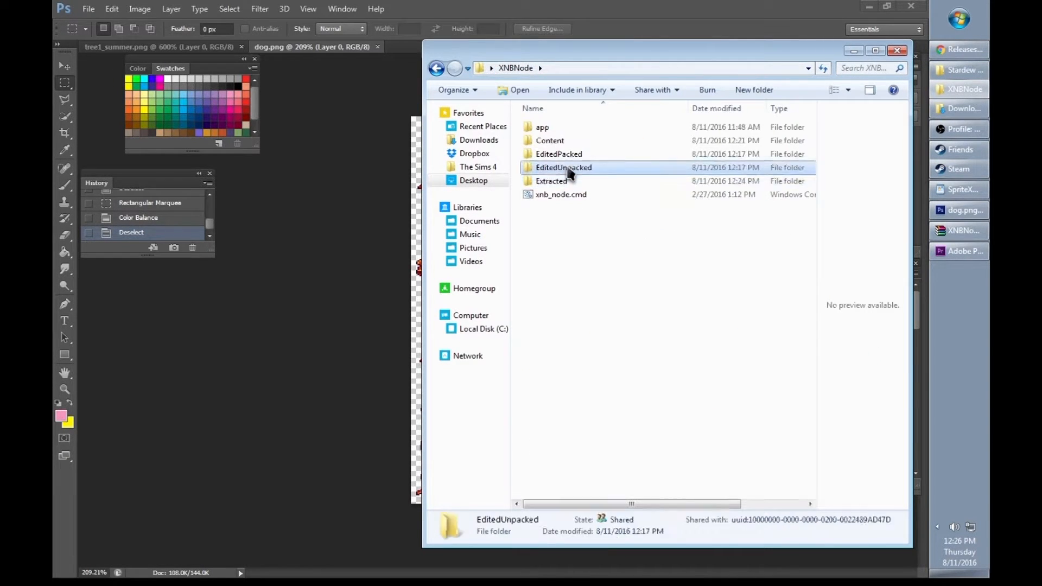
{"action": "double_click", "coordinate": [563, 168]}
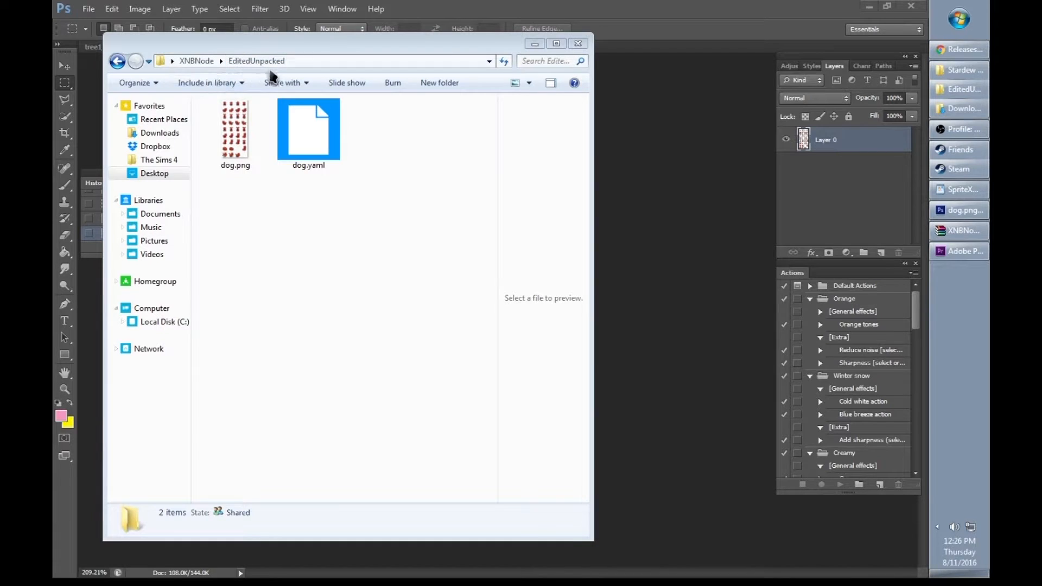
{"action": "type", "text": "cmd"}
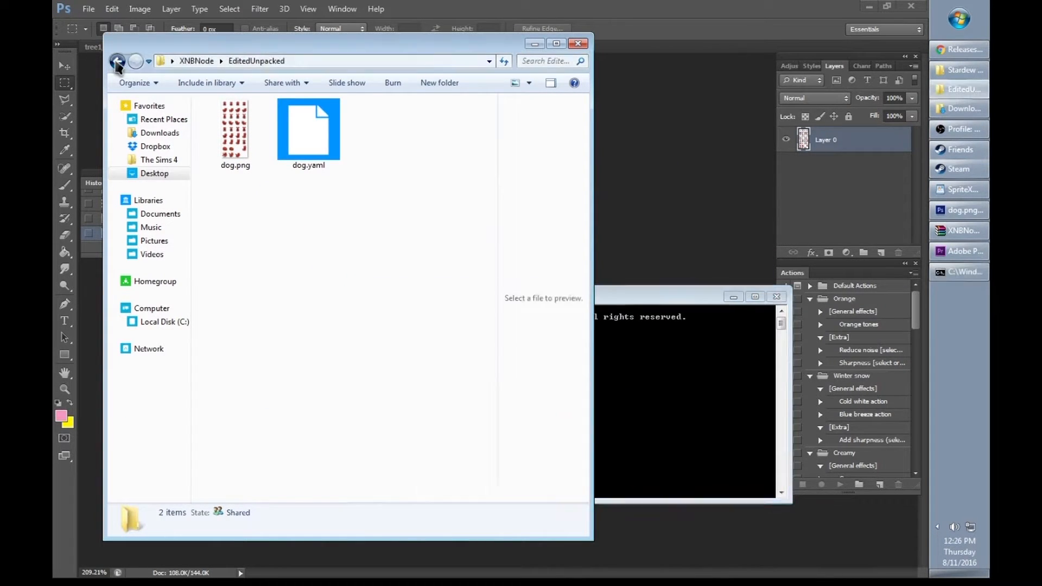
{"action": "left_click", "coordinate": [117, 60]}
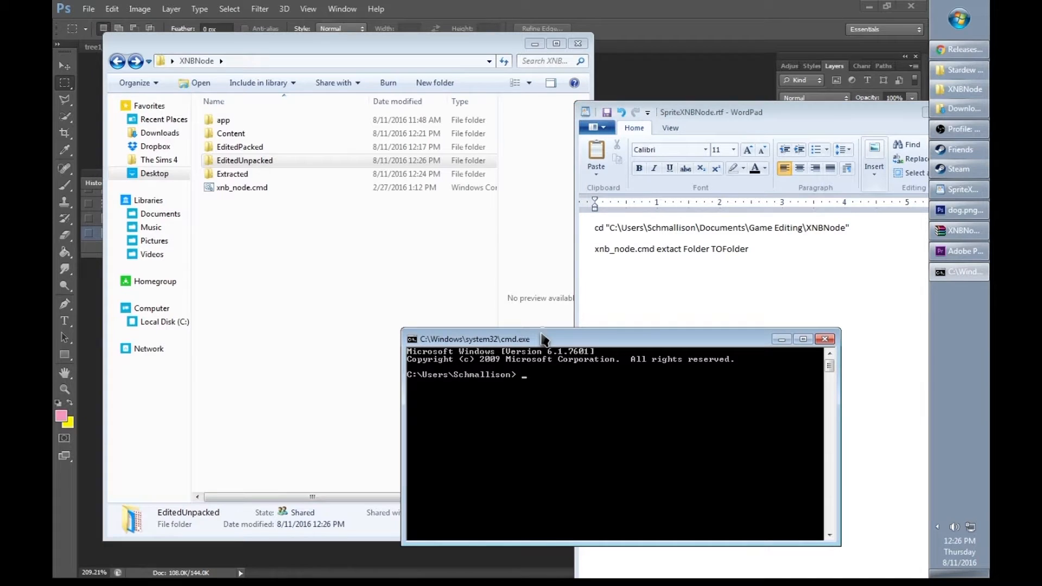
Change directory to C:\Users\Schmallison\Desktop\XNBNode.
{"action": "type", "text": "cd"}
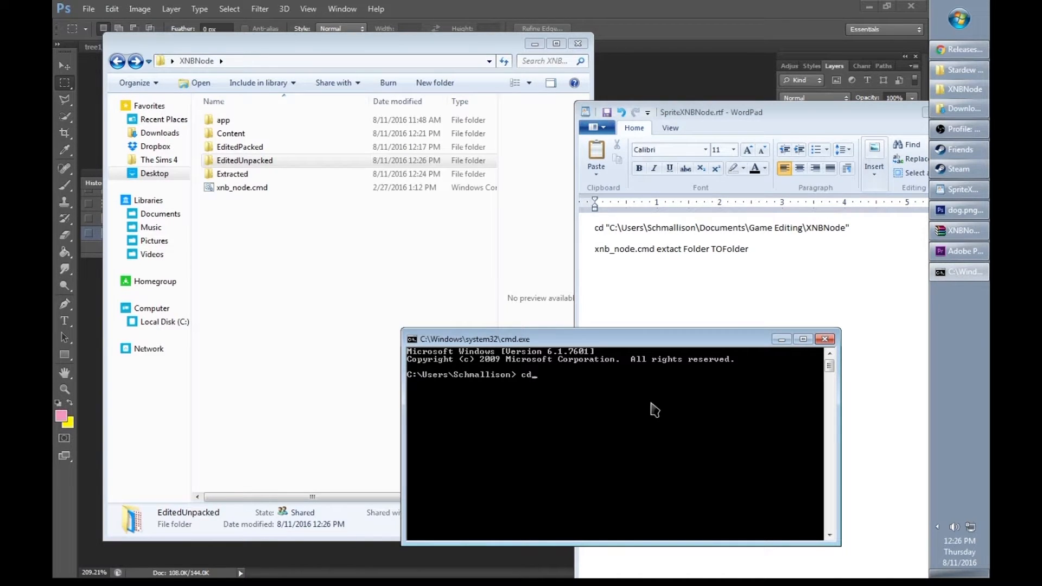
{"action": "type", "text": "\""}
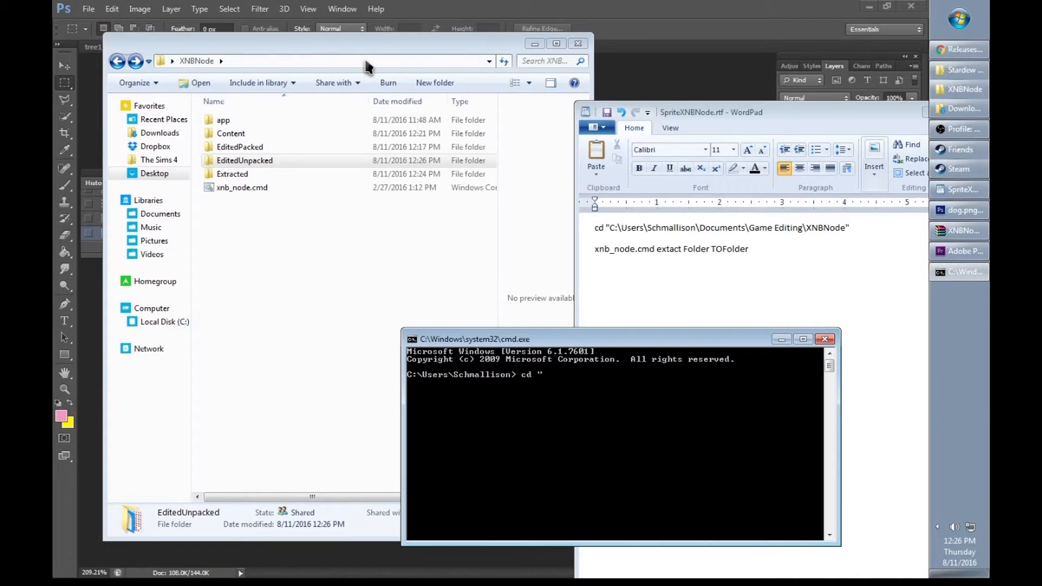
{"action": "right_click", "coordinate": [279, 61]}
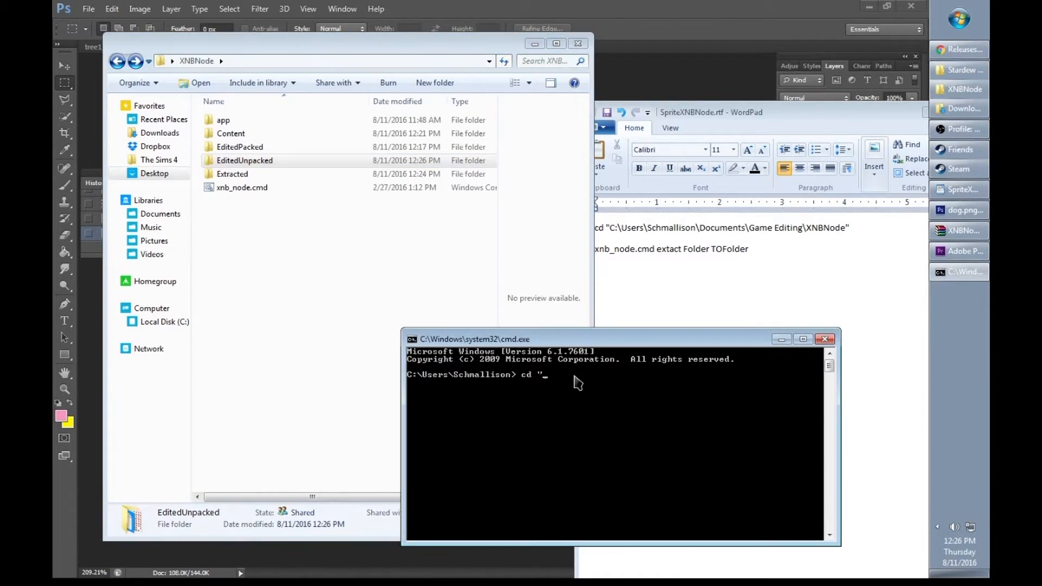
{"action": "type", "text": "C:\\Users\\Schmallison\\Desktop\\XNBNode\""}
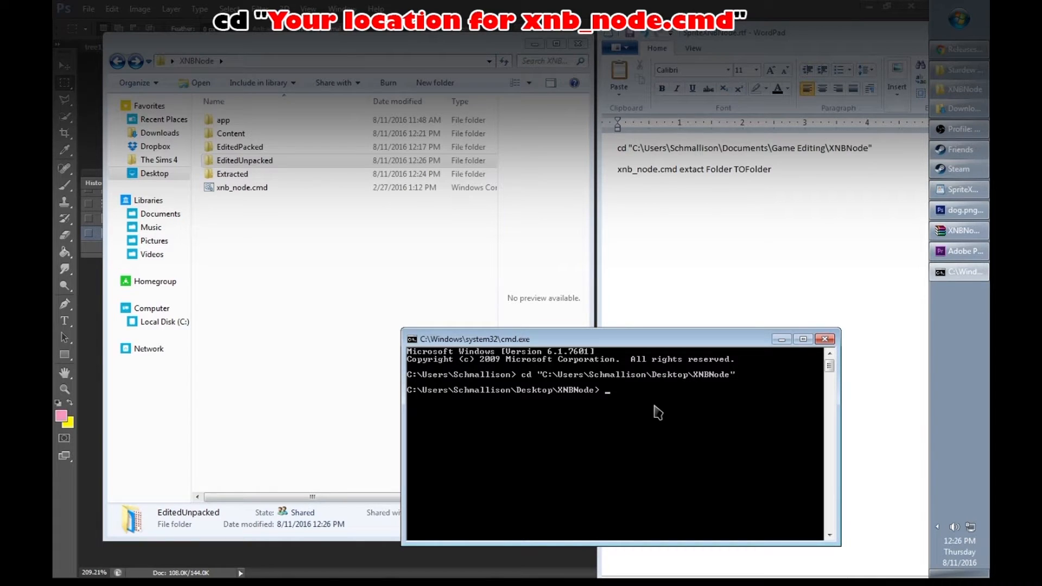
Enter xnb_node.cmd pack EditedUnpacked EditedPacked.
{"action": "type", "text": "xnb_node.cmd"}
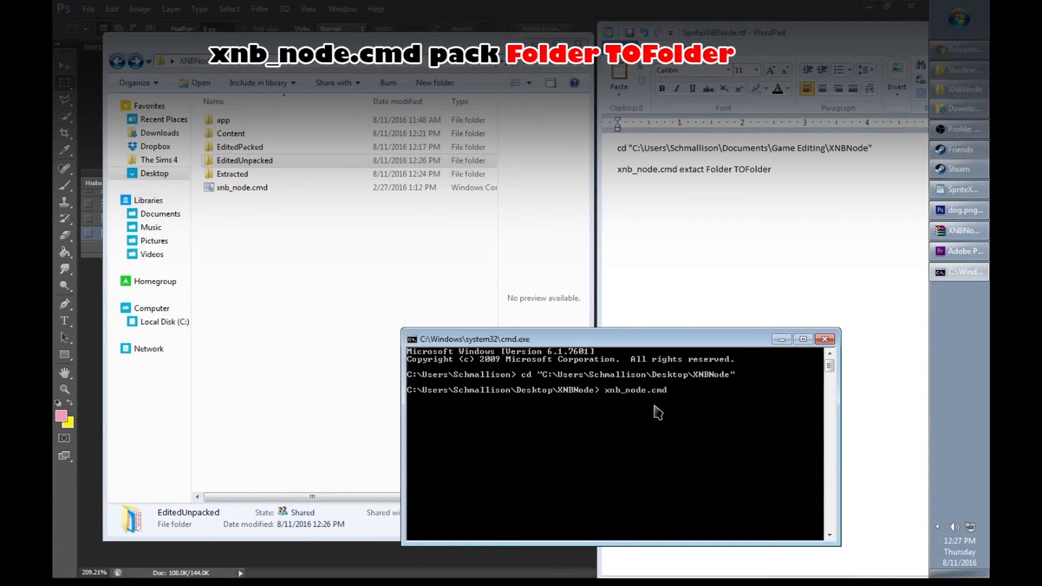
{"action": "type", "text": "pack"}
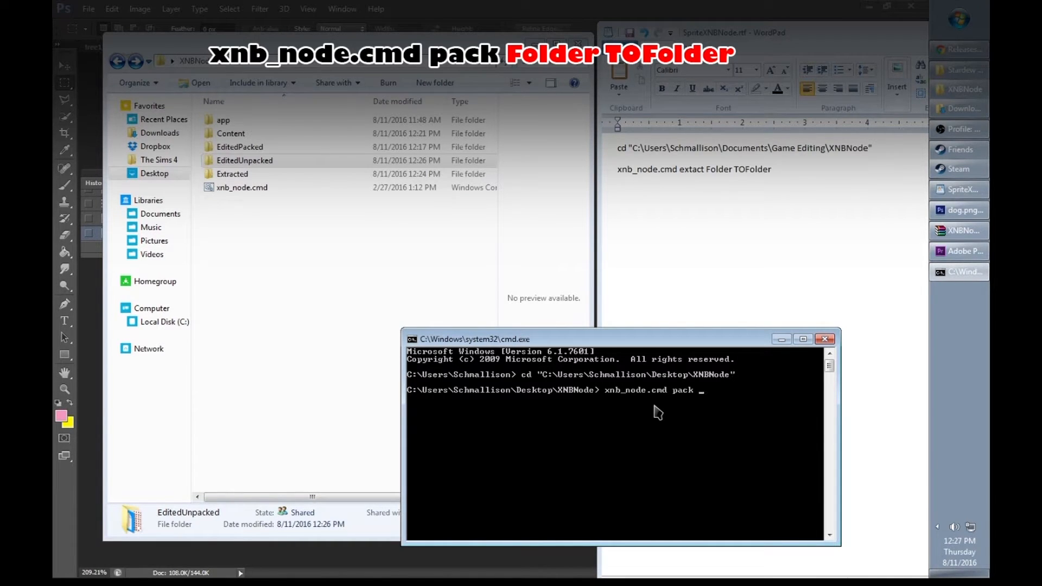
{"action": "type", "text": "Ed"}
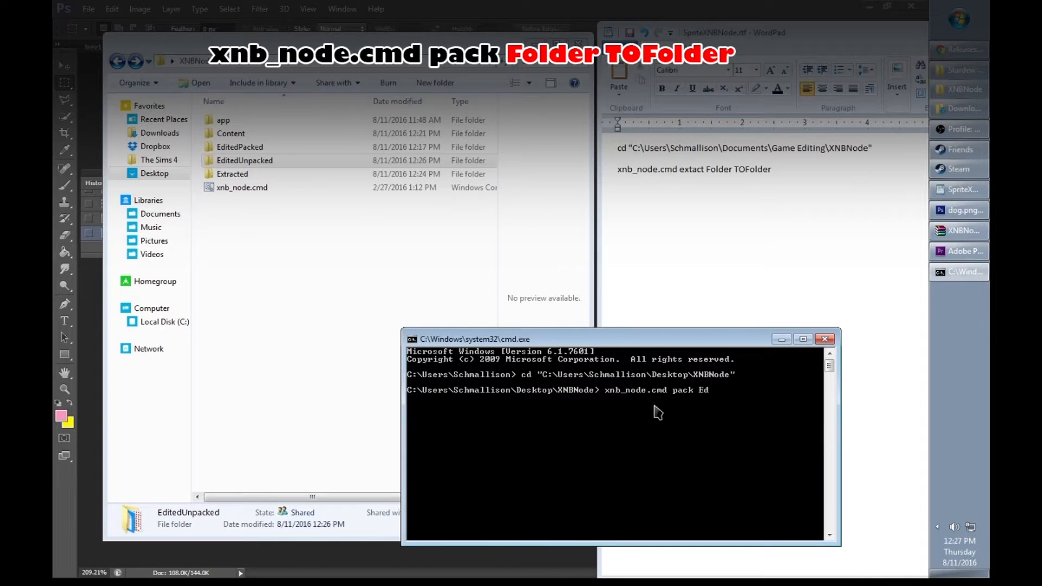
{"action": "type", "text": "itedUnpacked"}
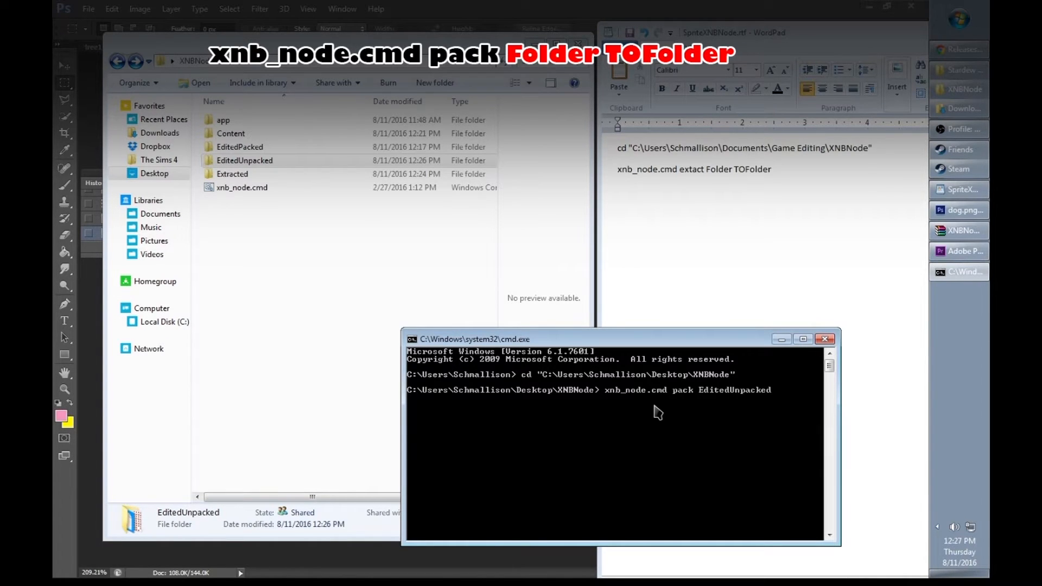
{"action": "type", "text": "EditedPac"}
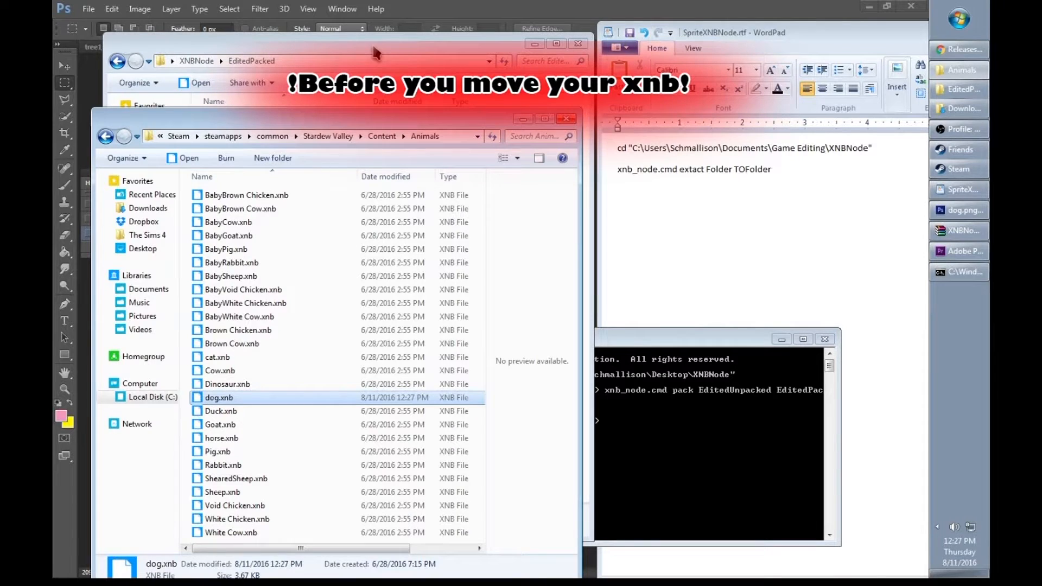
{"action": "mouse_move", "coordinate": [229, 405]}
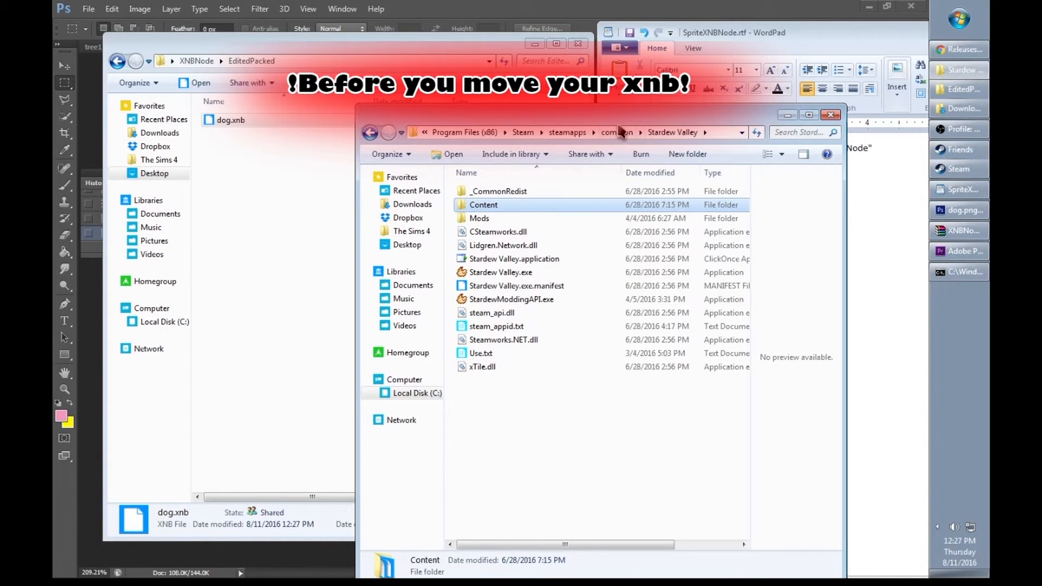
{"action": "mouse_move", "coordinate": [587, 188]}
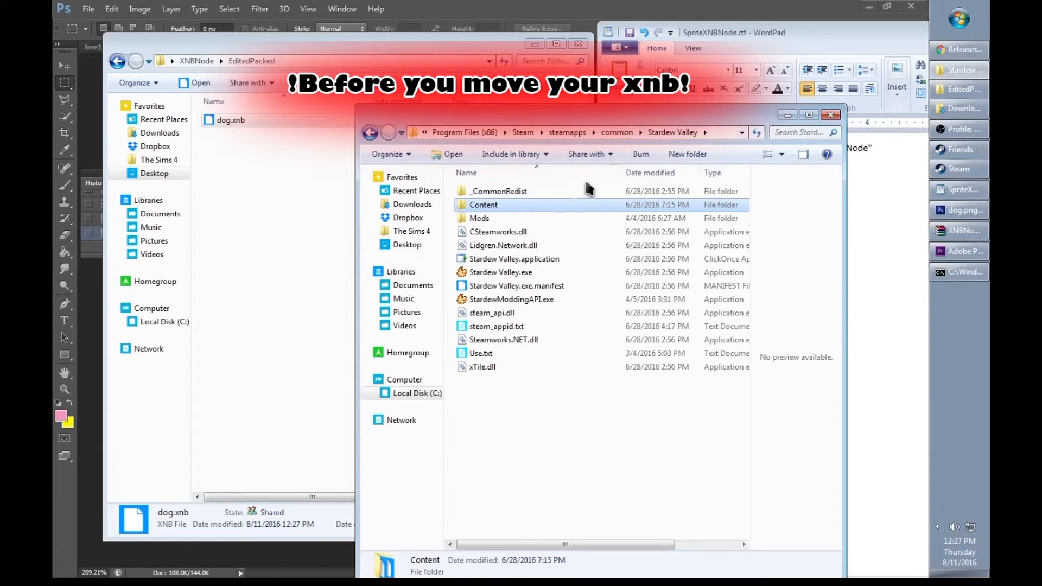
{"action": "mouse_move", "coordinate": [724, 116]}
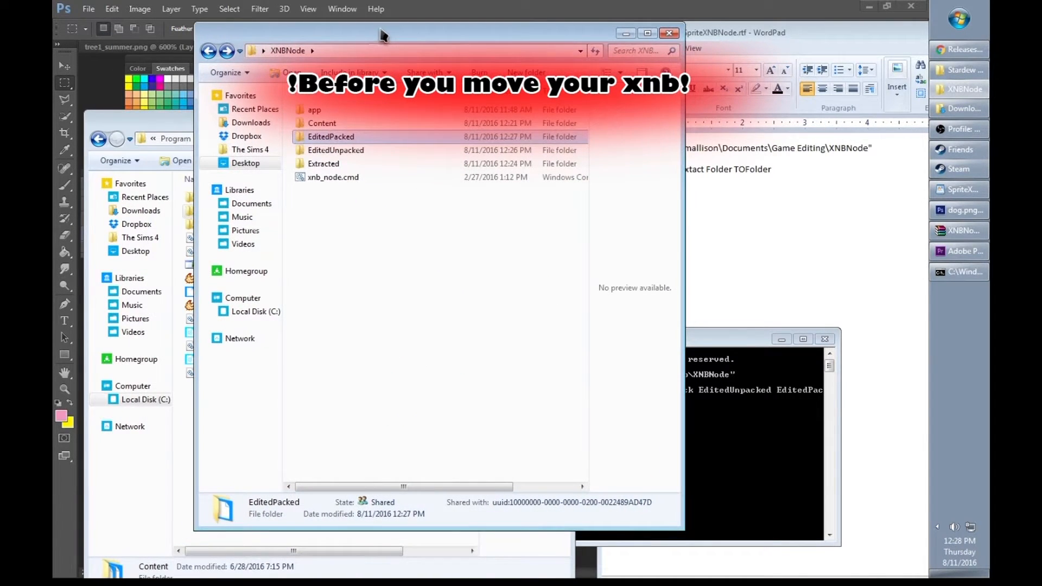
{"action": "mouse_move", "coordinate": [391, 216]}
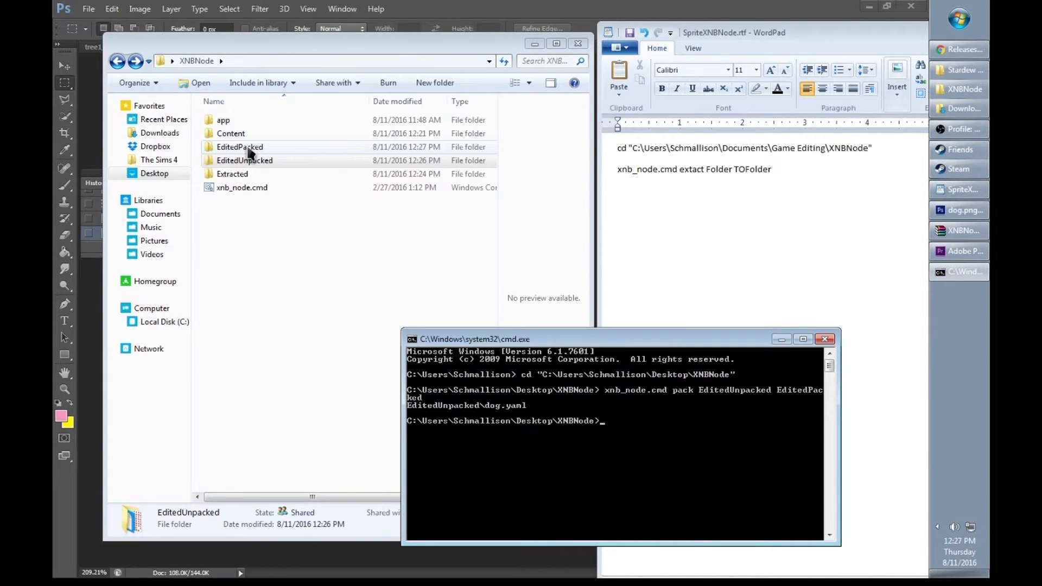
Copy dog.xnb from EditedPacked into Stardew Valley\Content\Animals.
{"action": "double_click", "coordinate": [239, 147]}
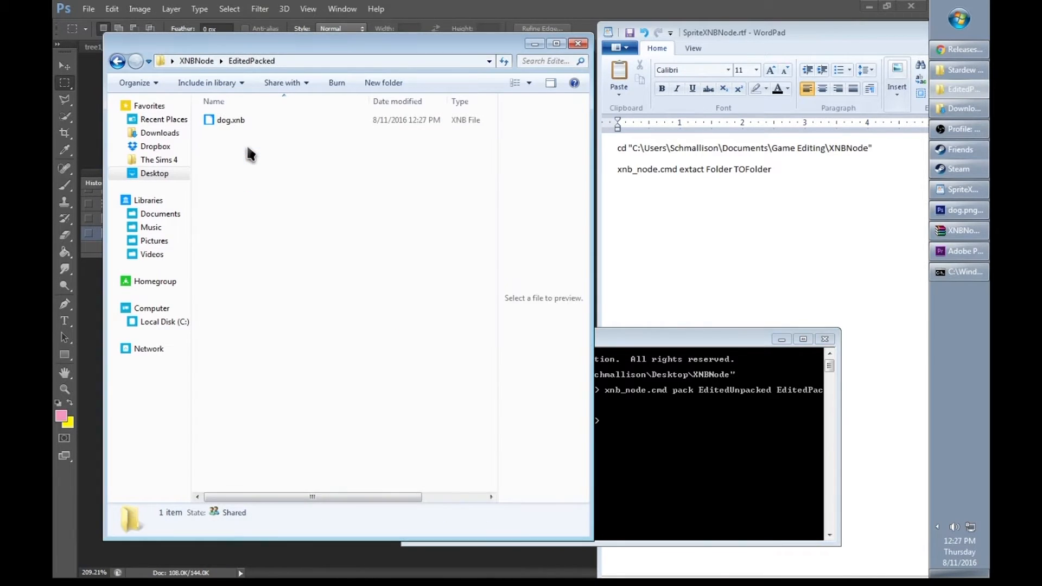
{"action": "right_click", "coordinate": [230, 119]}
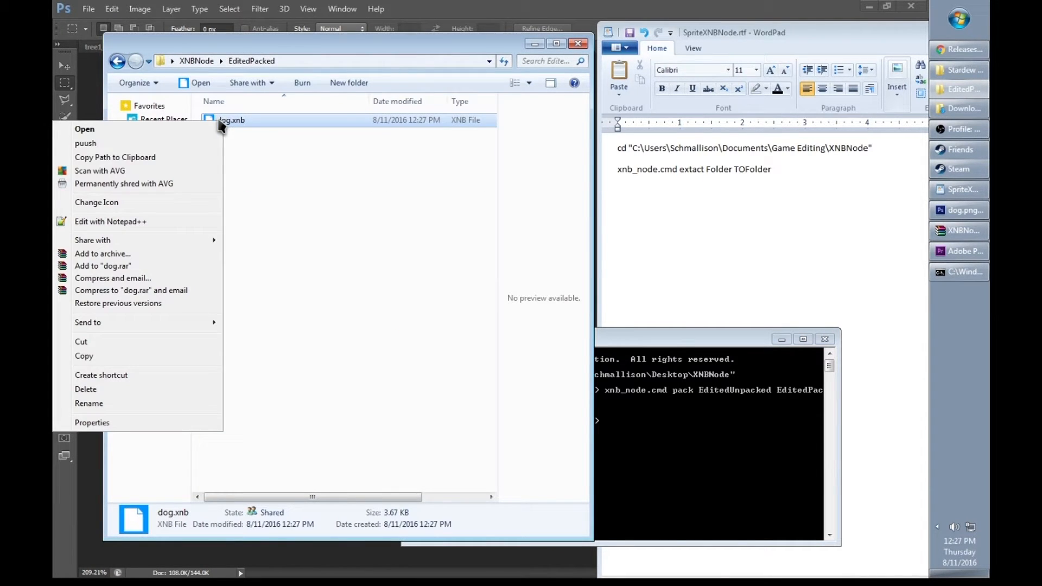
{"action": "mouse_move", "coordinate": [246, 128]}
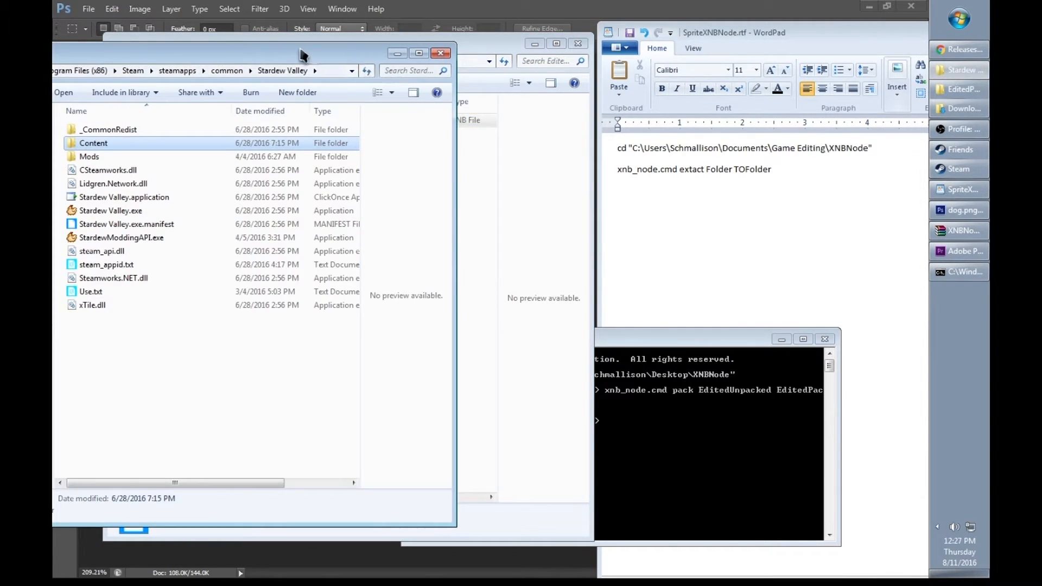
{"action": "double_click", "coordinate": [93, 143]}
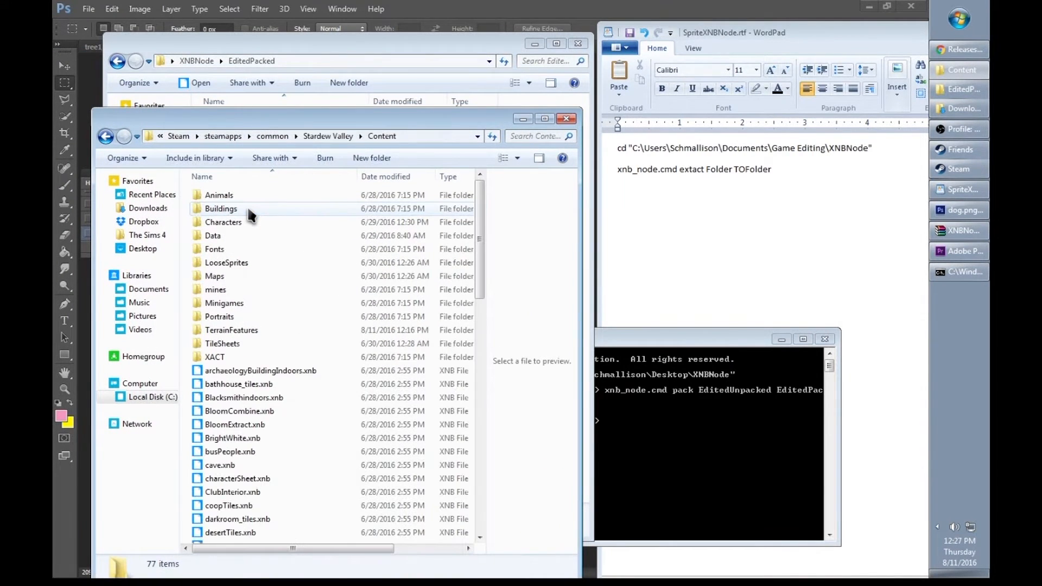
{"action": "double_click", "coordinate": [219, 195]}
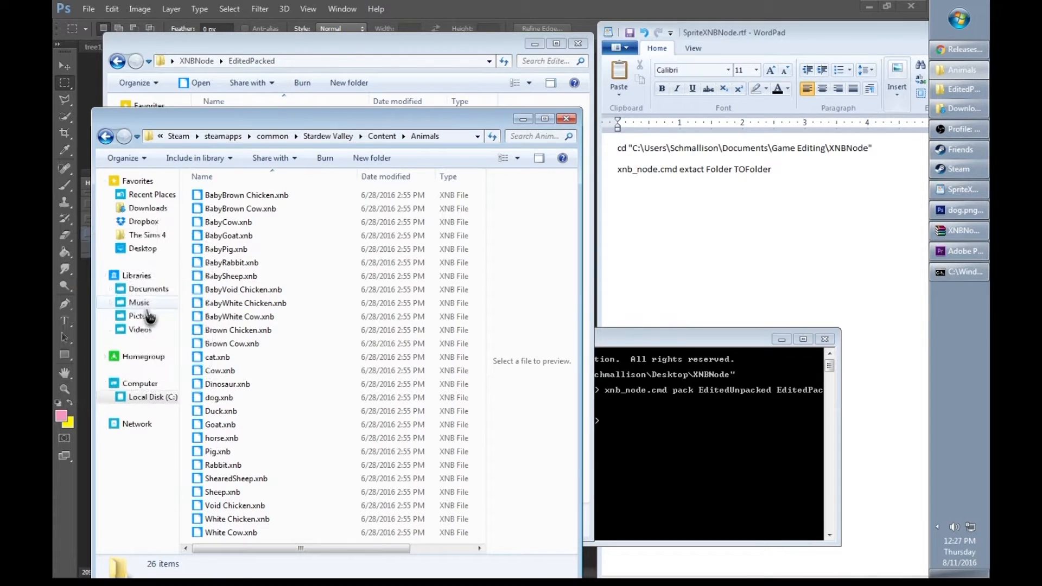
{"action": "left_click", "coordinate": [218, 398]}
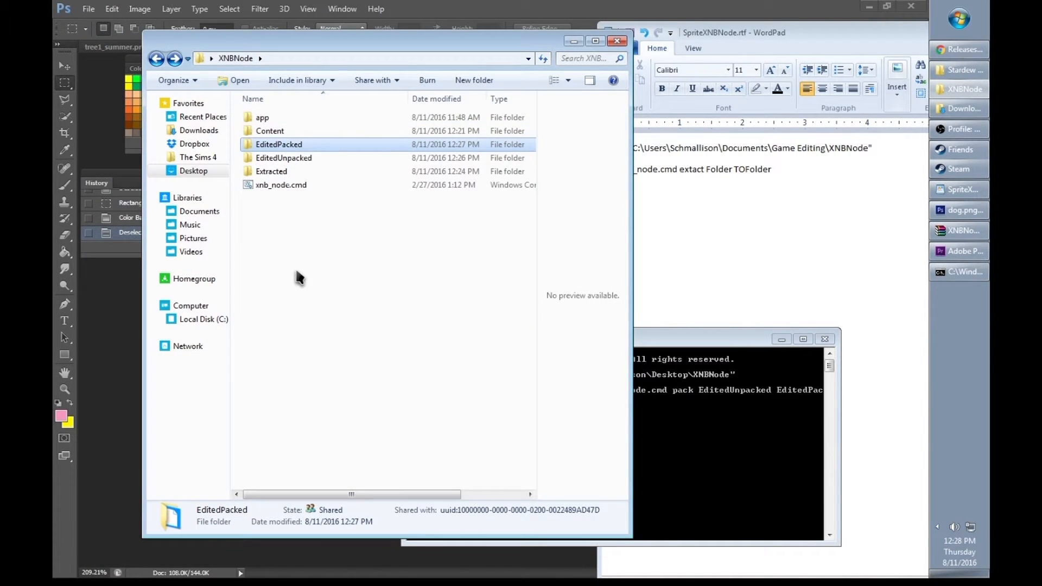
{"action": "mouse_move", "coordinate": [330, 146]}
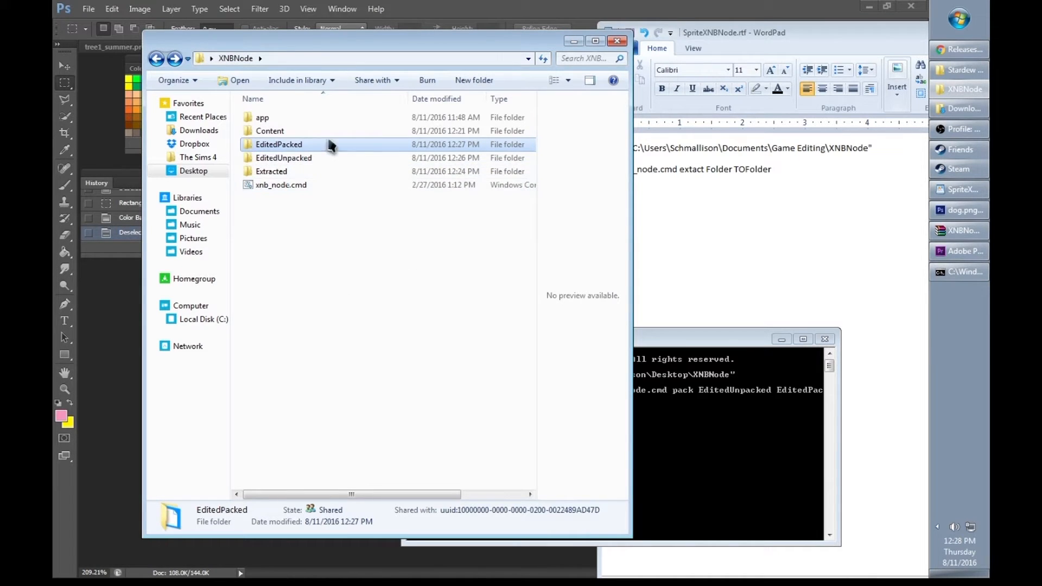
{"action": "mouse_move", "coordinate": [371, 262]}
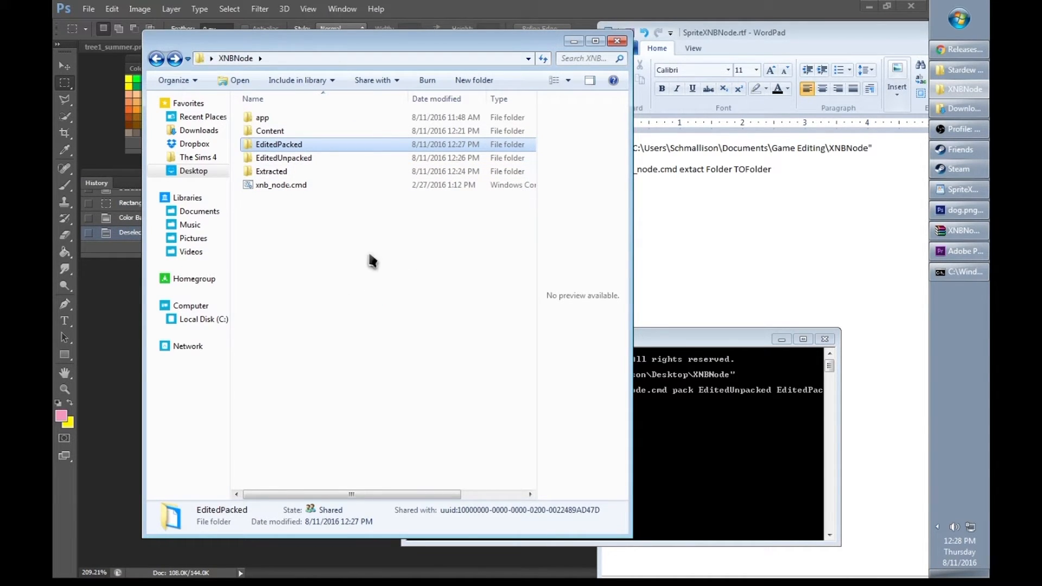
{"action": "left_click", "coordinate": [283, 158]}
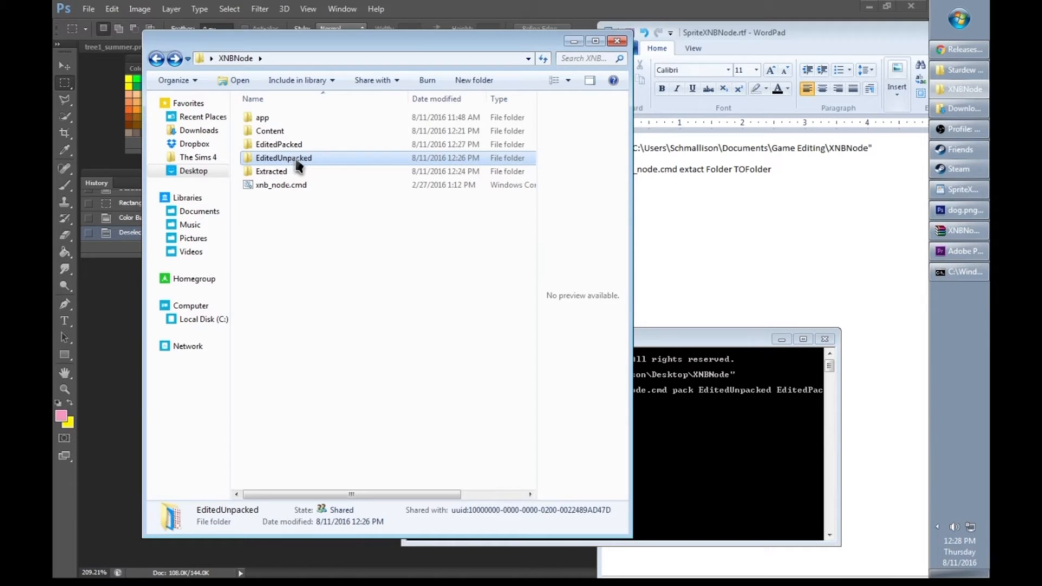
{"action": "left_click", "coordinate": [279, 144]}
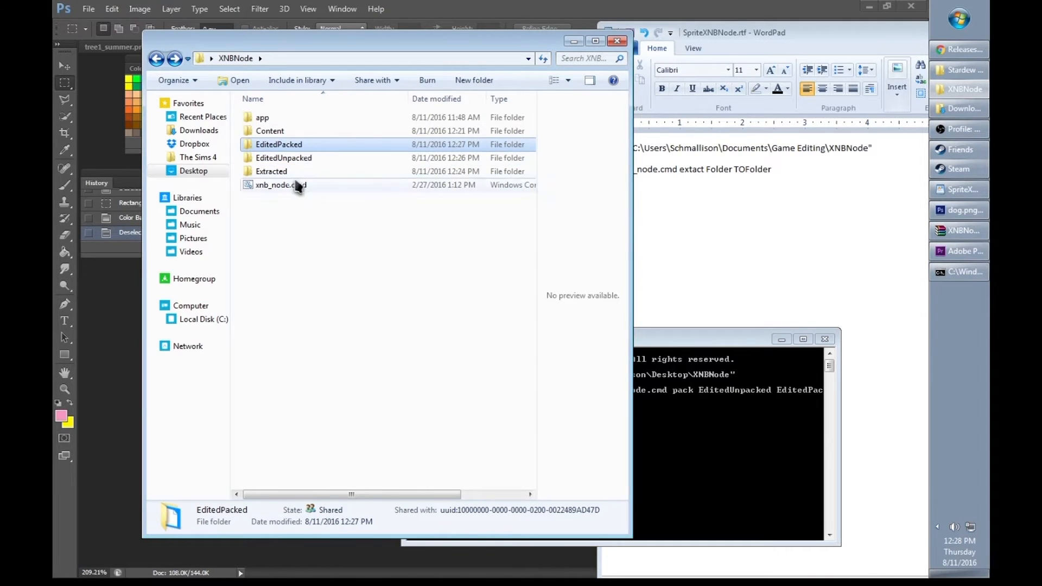
{"action": "left_click", "coordinate": [271, 171]}
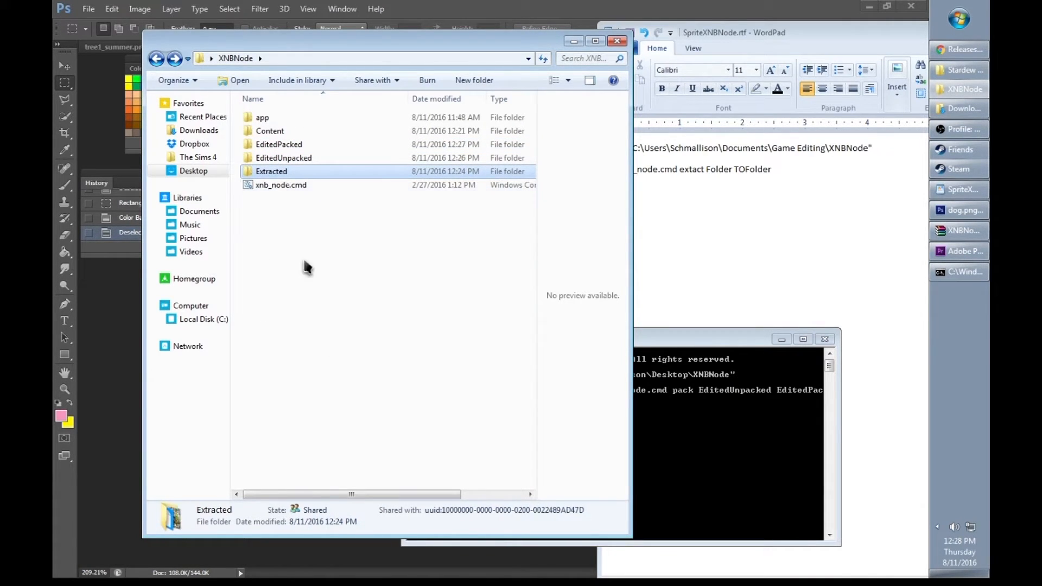
{"action": "left_click", "coordinate": [283, 157]}
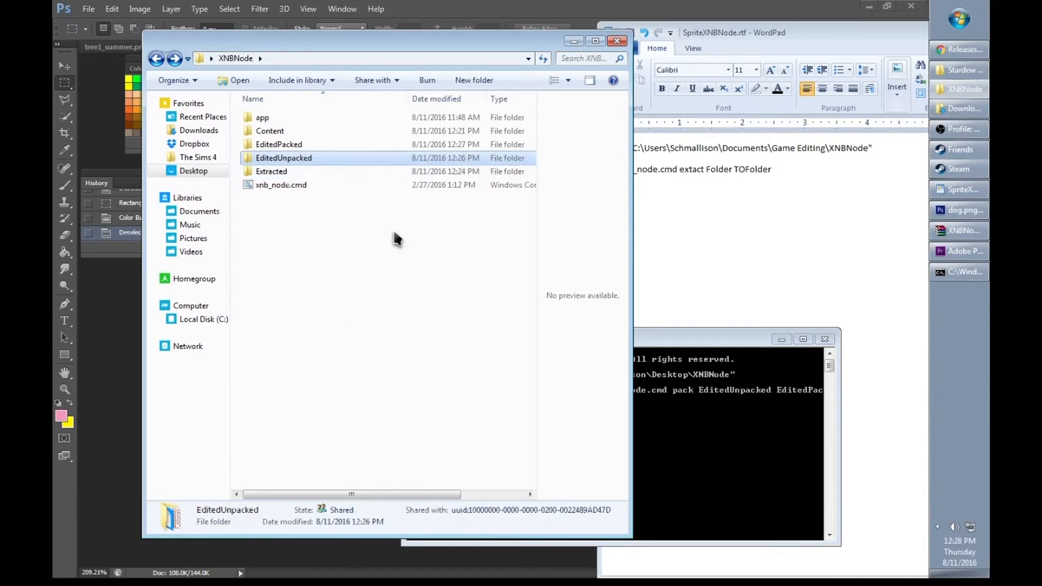
{"action": "double_click", "coordinate": [279, 144]}
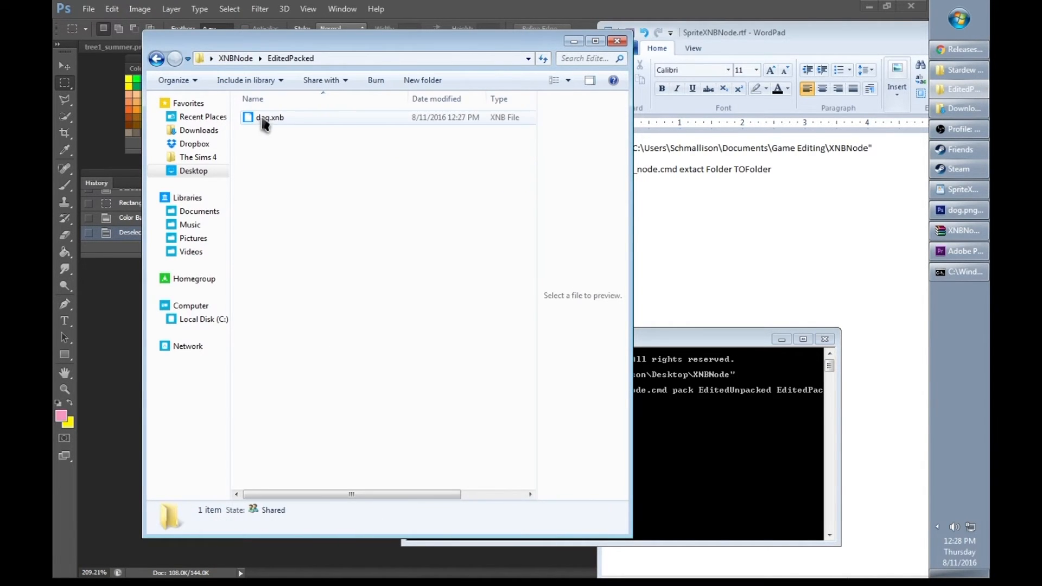
{"action": "left_click", "coordinate": [156, 59]}
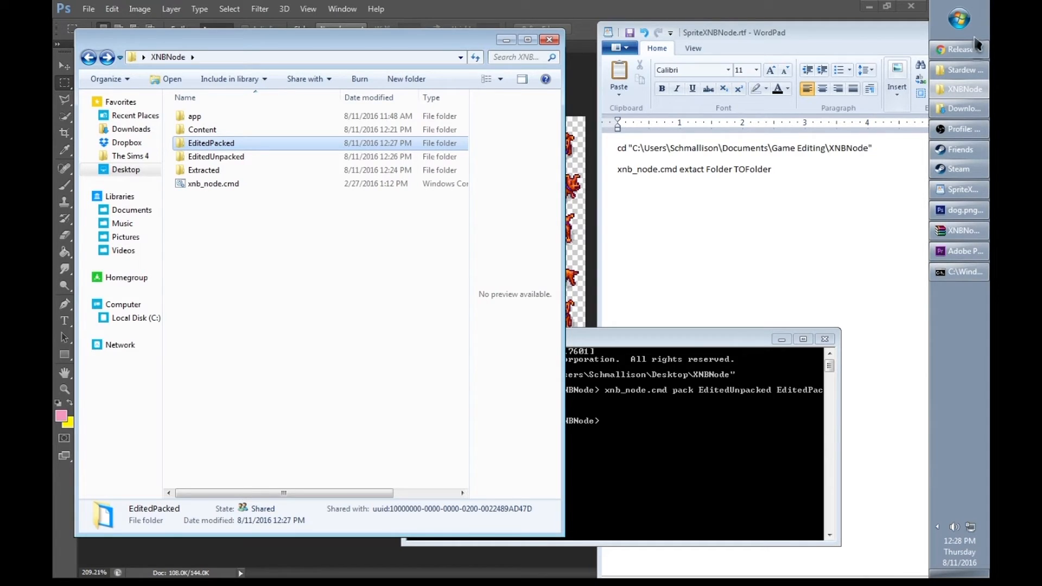
{"action": "mouse_move", "coordinate": [961, 169]}
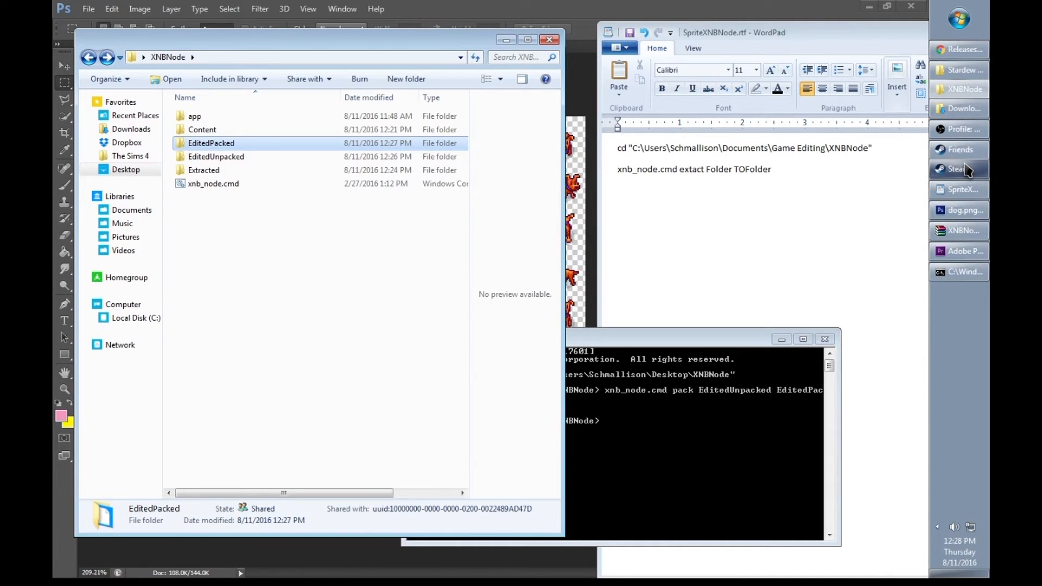
Launch Stardew Valley from the Steam library.
{"action": "left_click", "coordinate": [958, 169]}
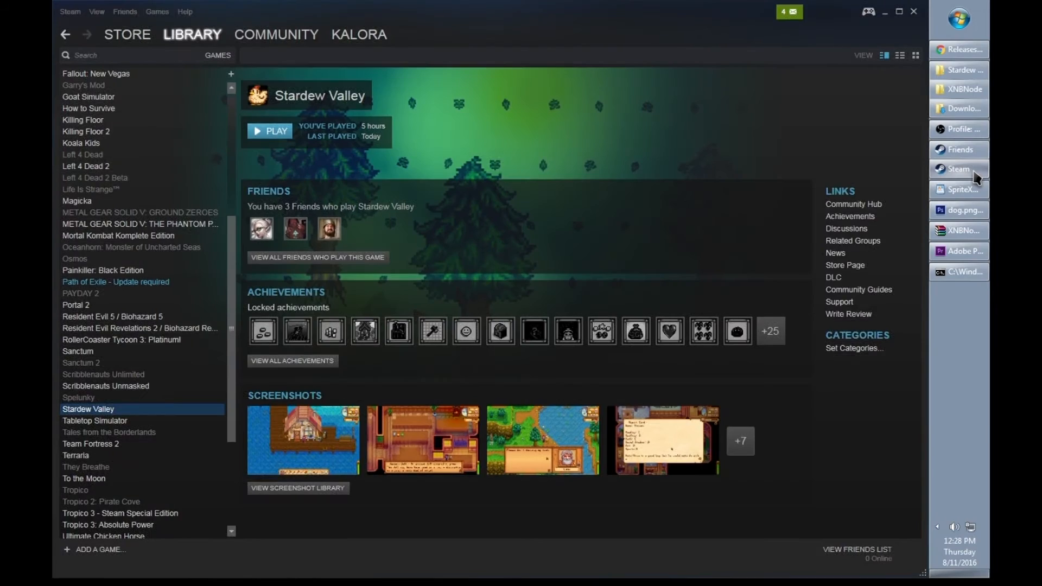
{"action": "mouse_move", "coordinate": [277, 138]}
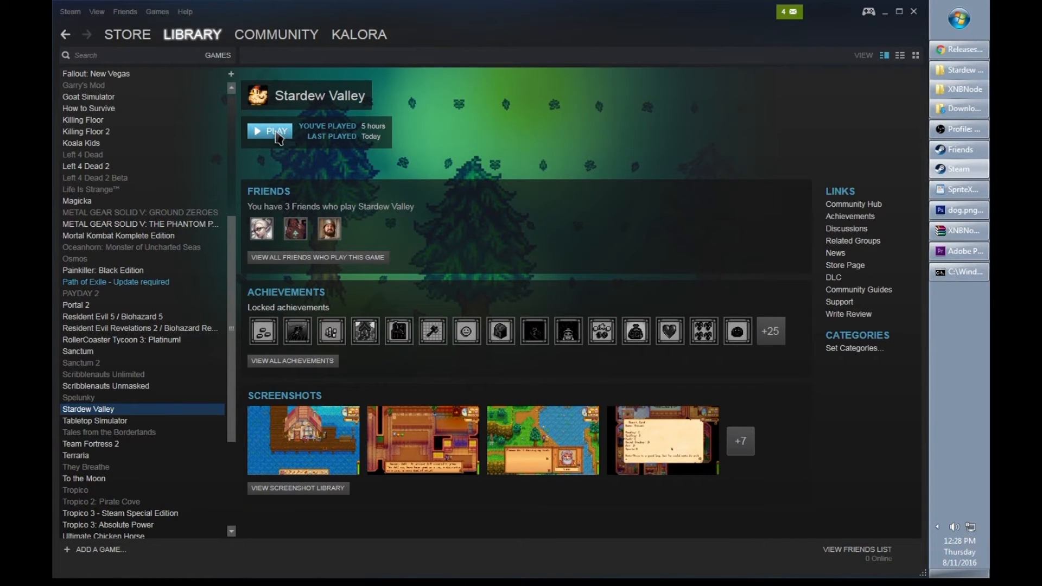
{"action": "left_click", "coordinate": [269, 131]}
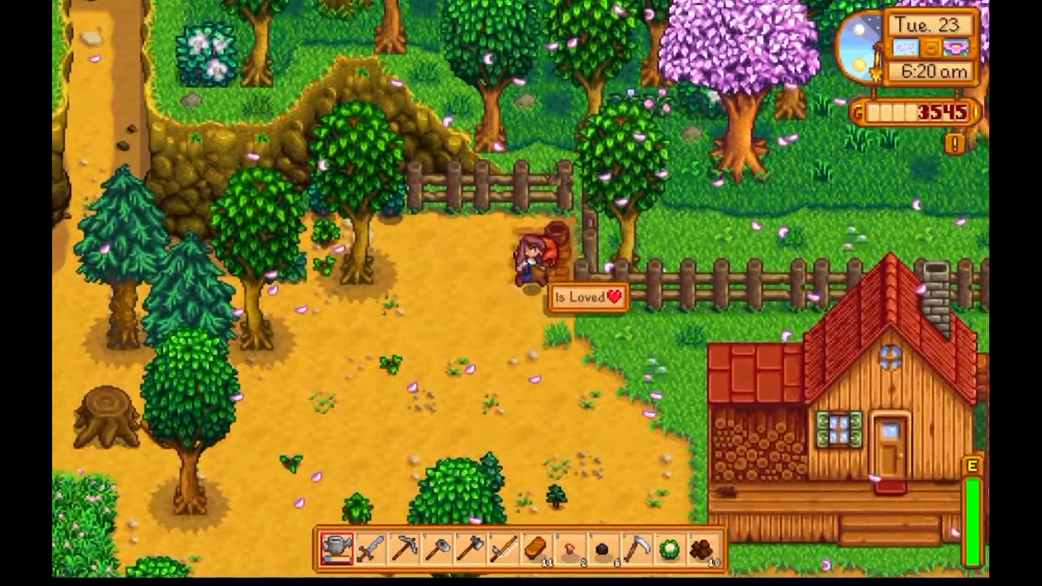
Walk to the red dog on the farm, then bring up the Exit Game menu.
{"action": "key", "text": "w"}
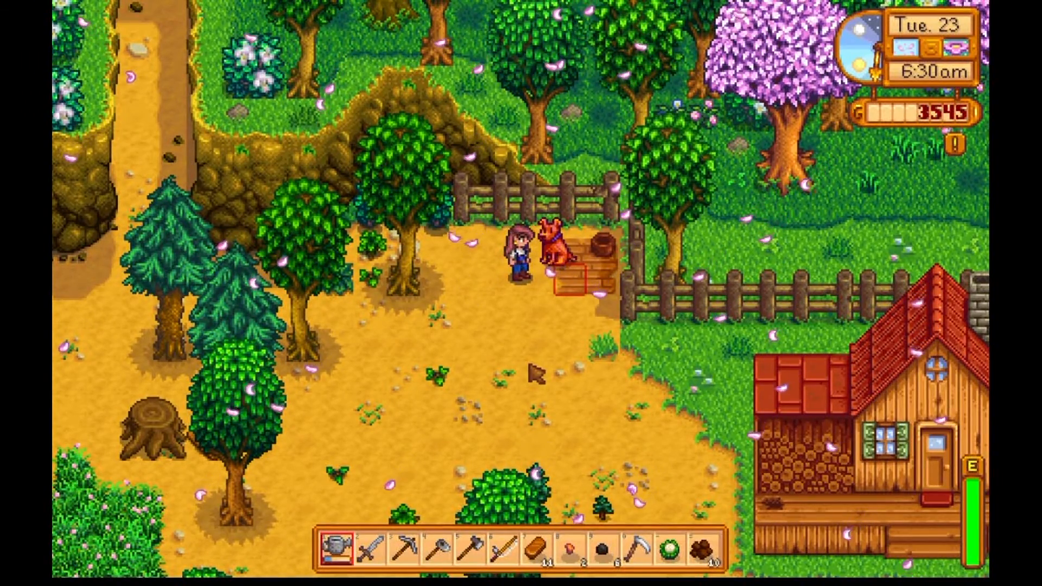
{"action": "key", "text": "Escape"}
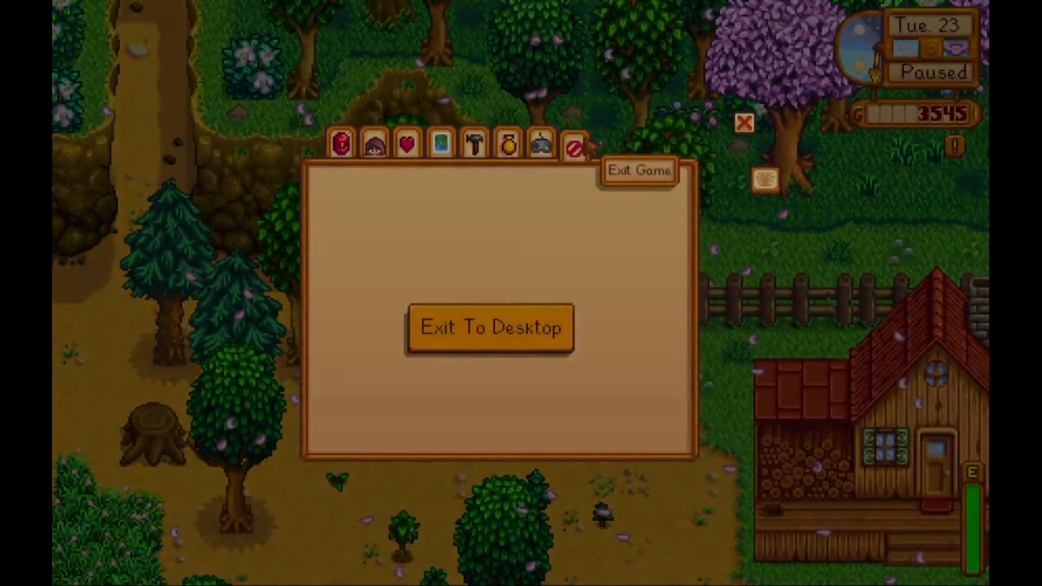